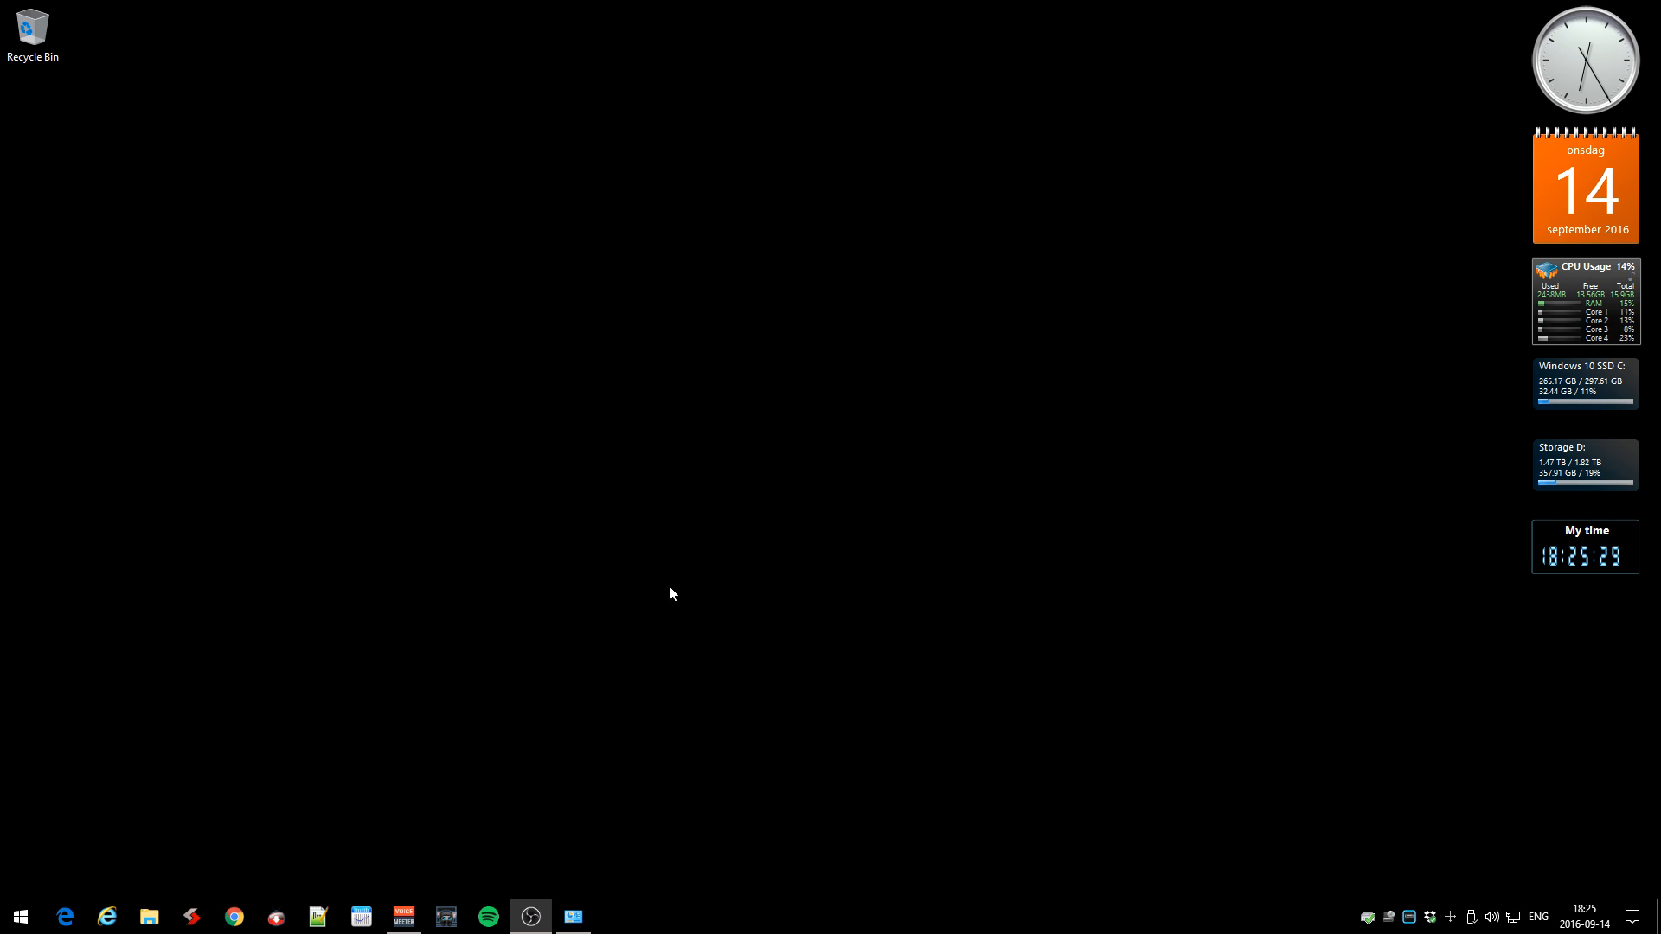
pyautogui.moveTo(652, 543)
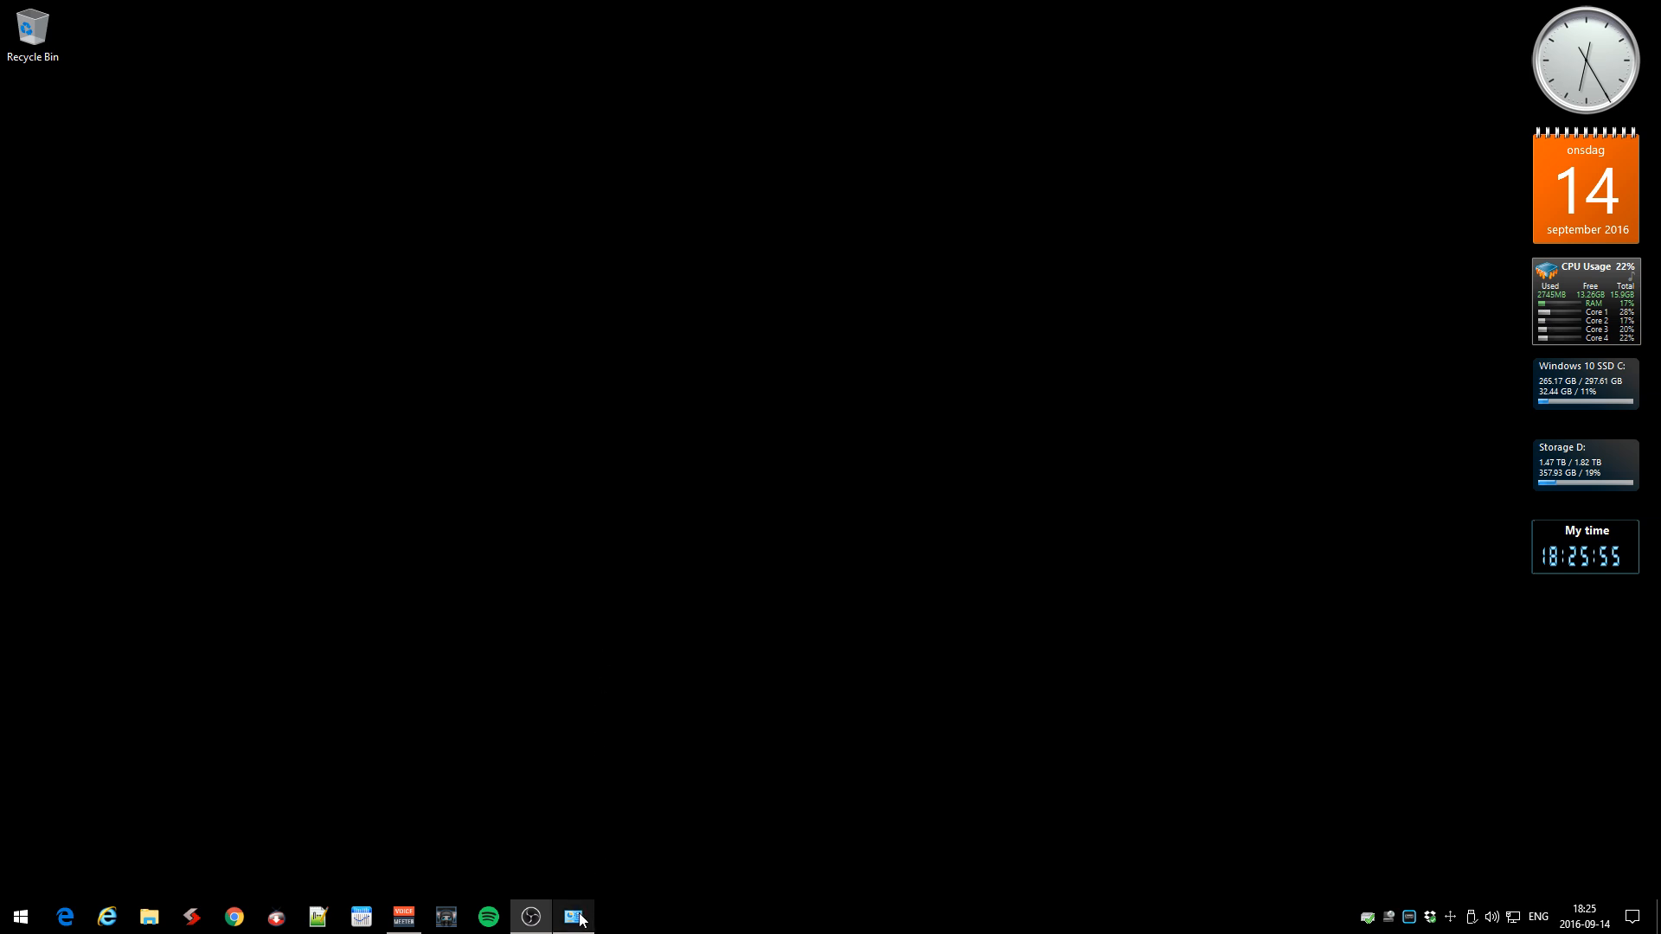
# Search 'act' from Start and open the Activation system settings page
pyautogui.click(574, 916)
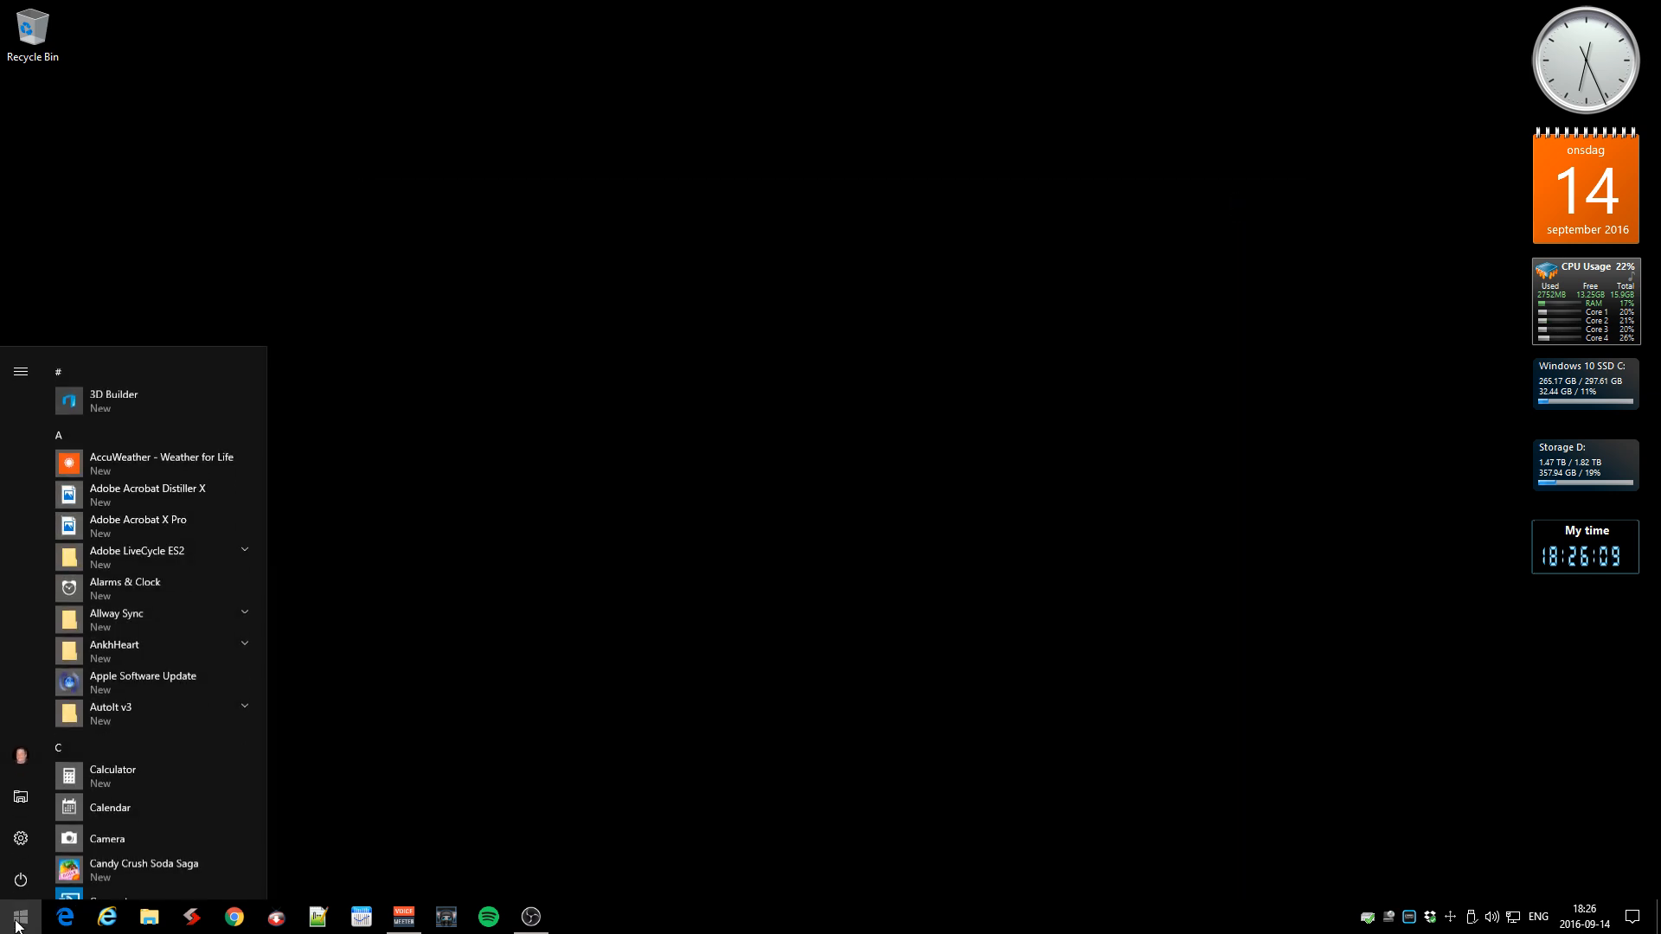
pyautogui.write('act')
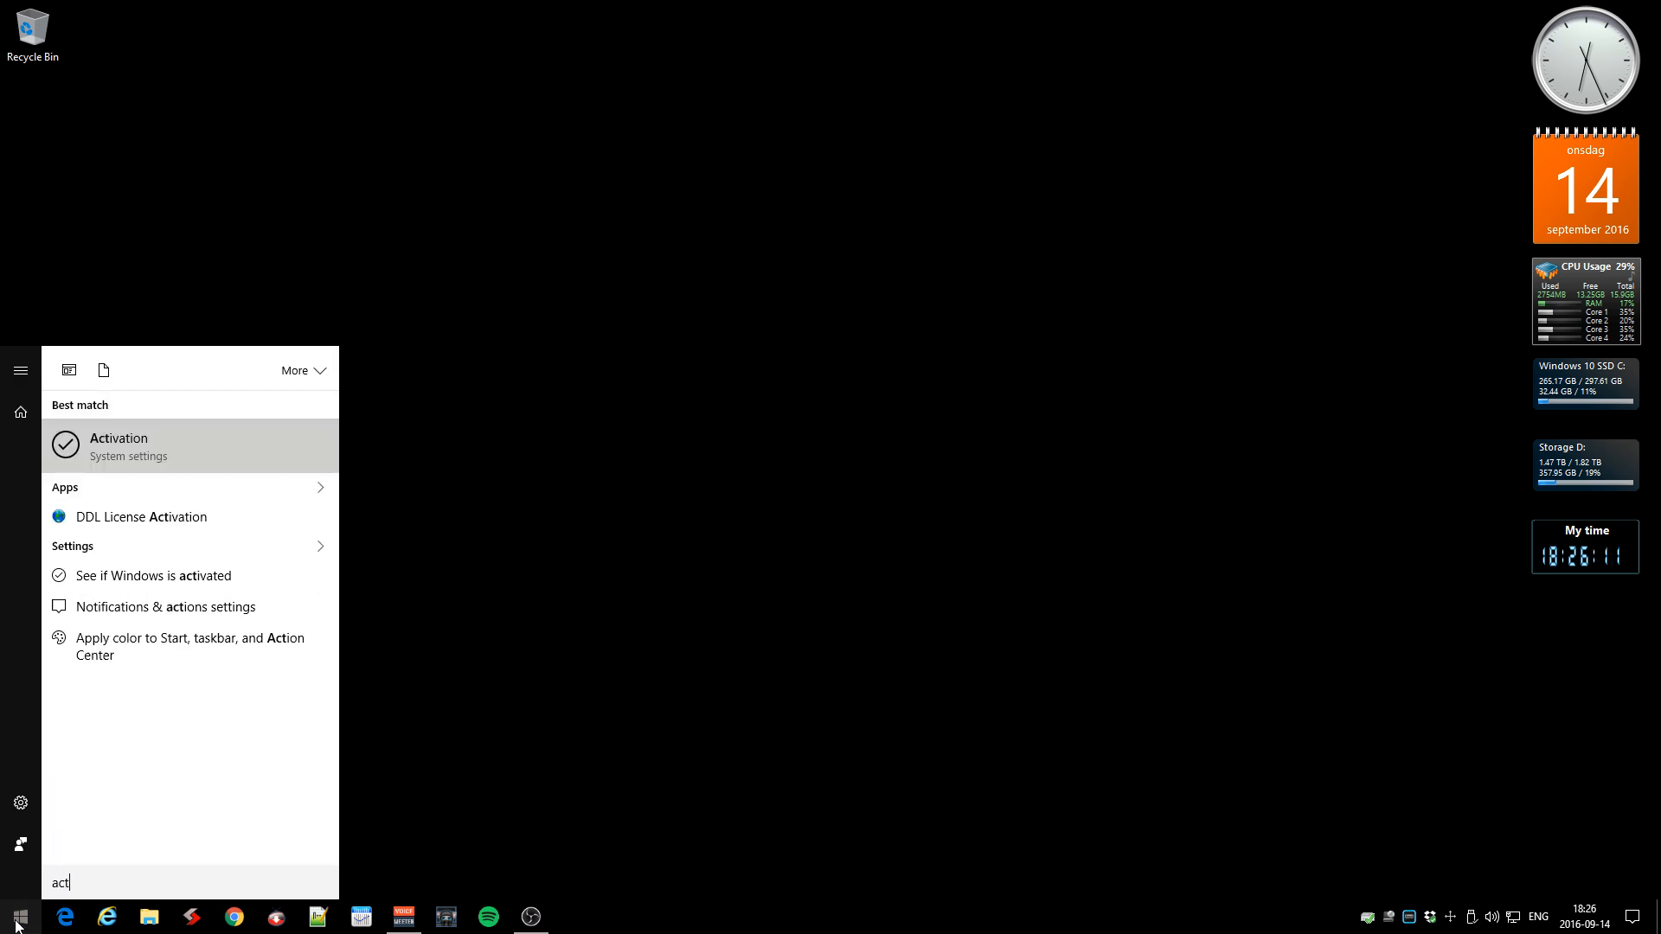
pyautogui.click(119, 445)
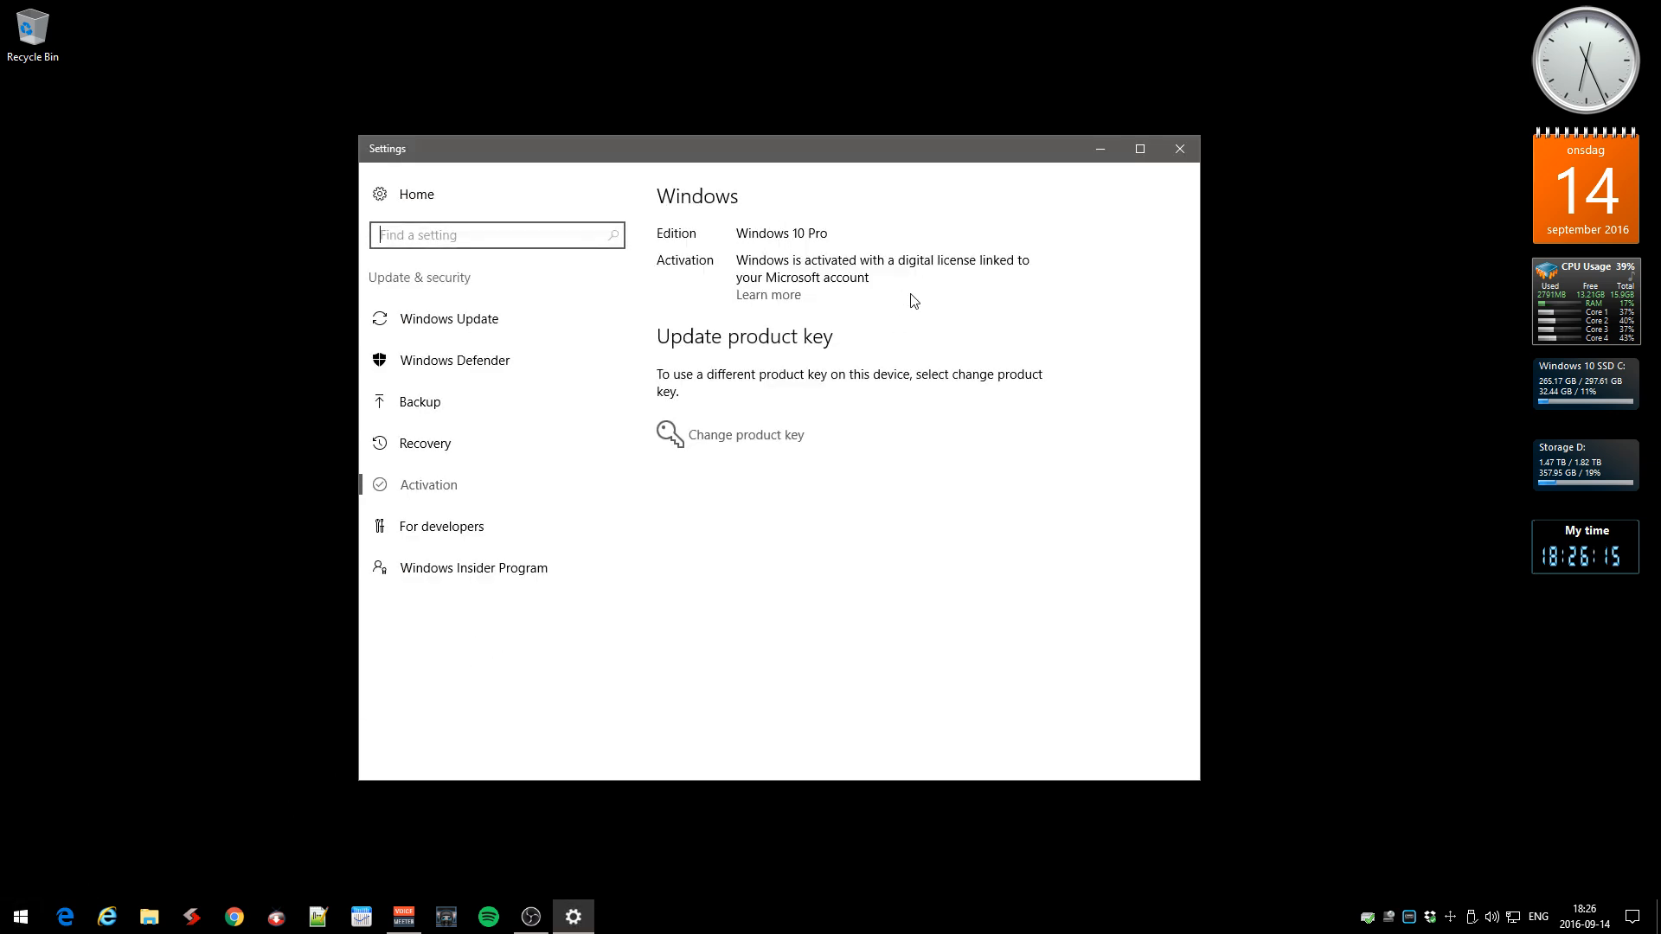
pyautogui.moveTo(943, 294)
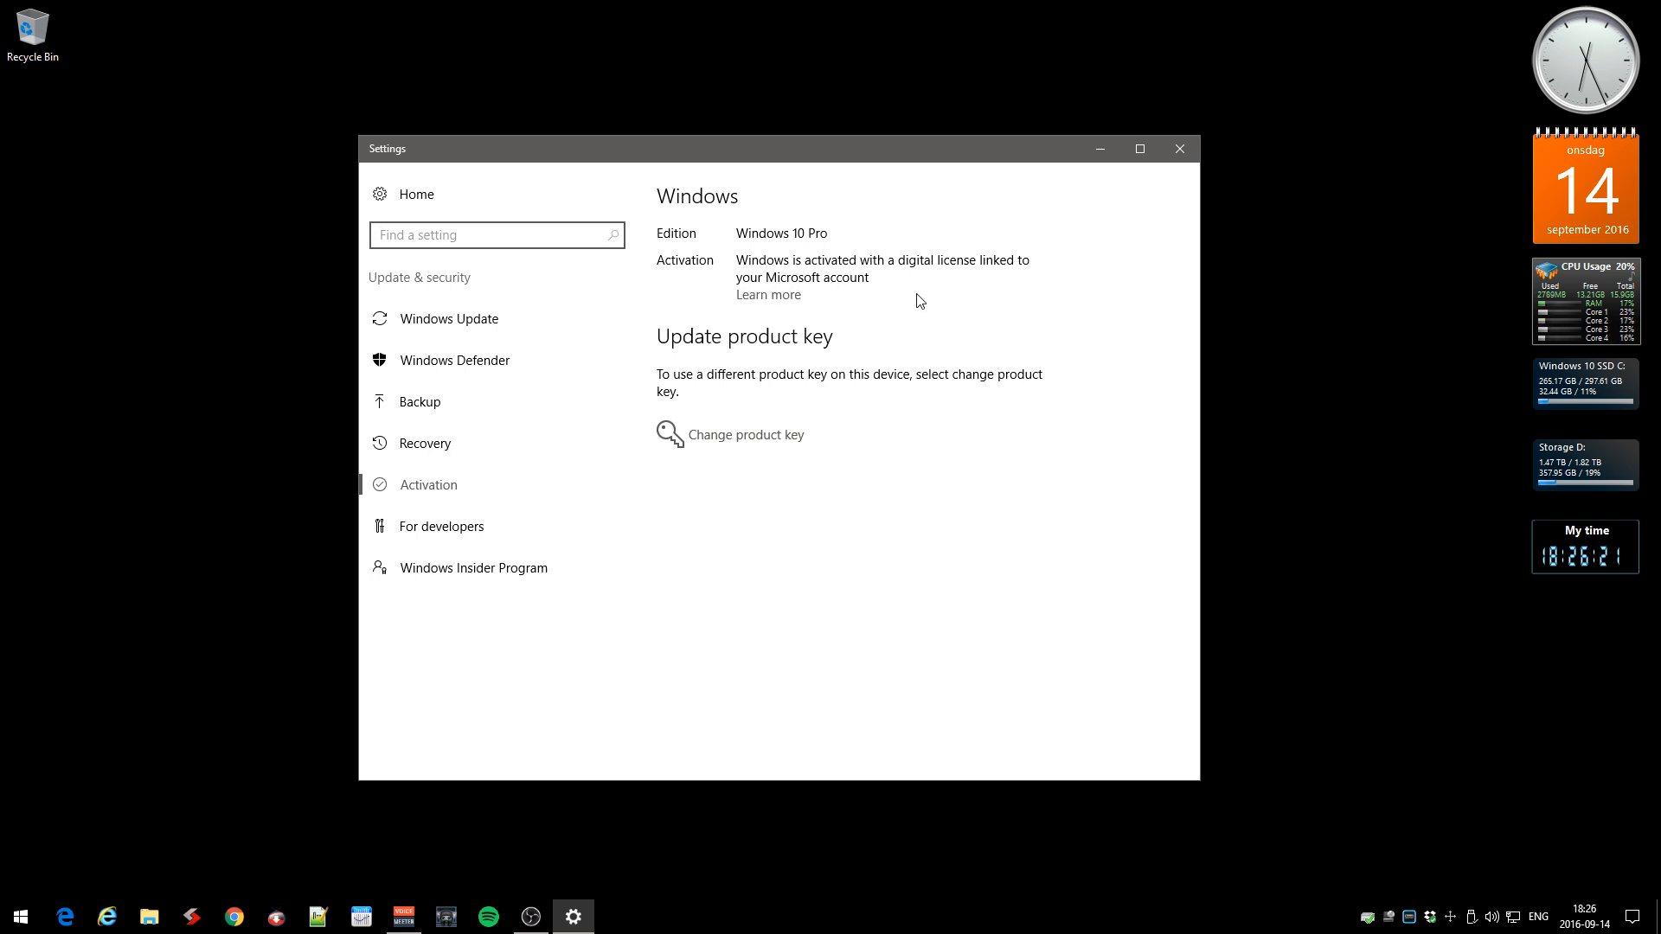
pyautogui.moveTo(877, 296)
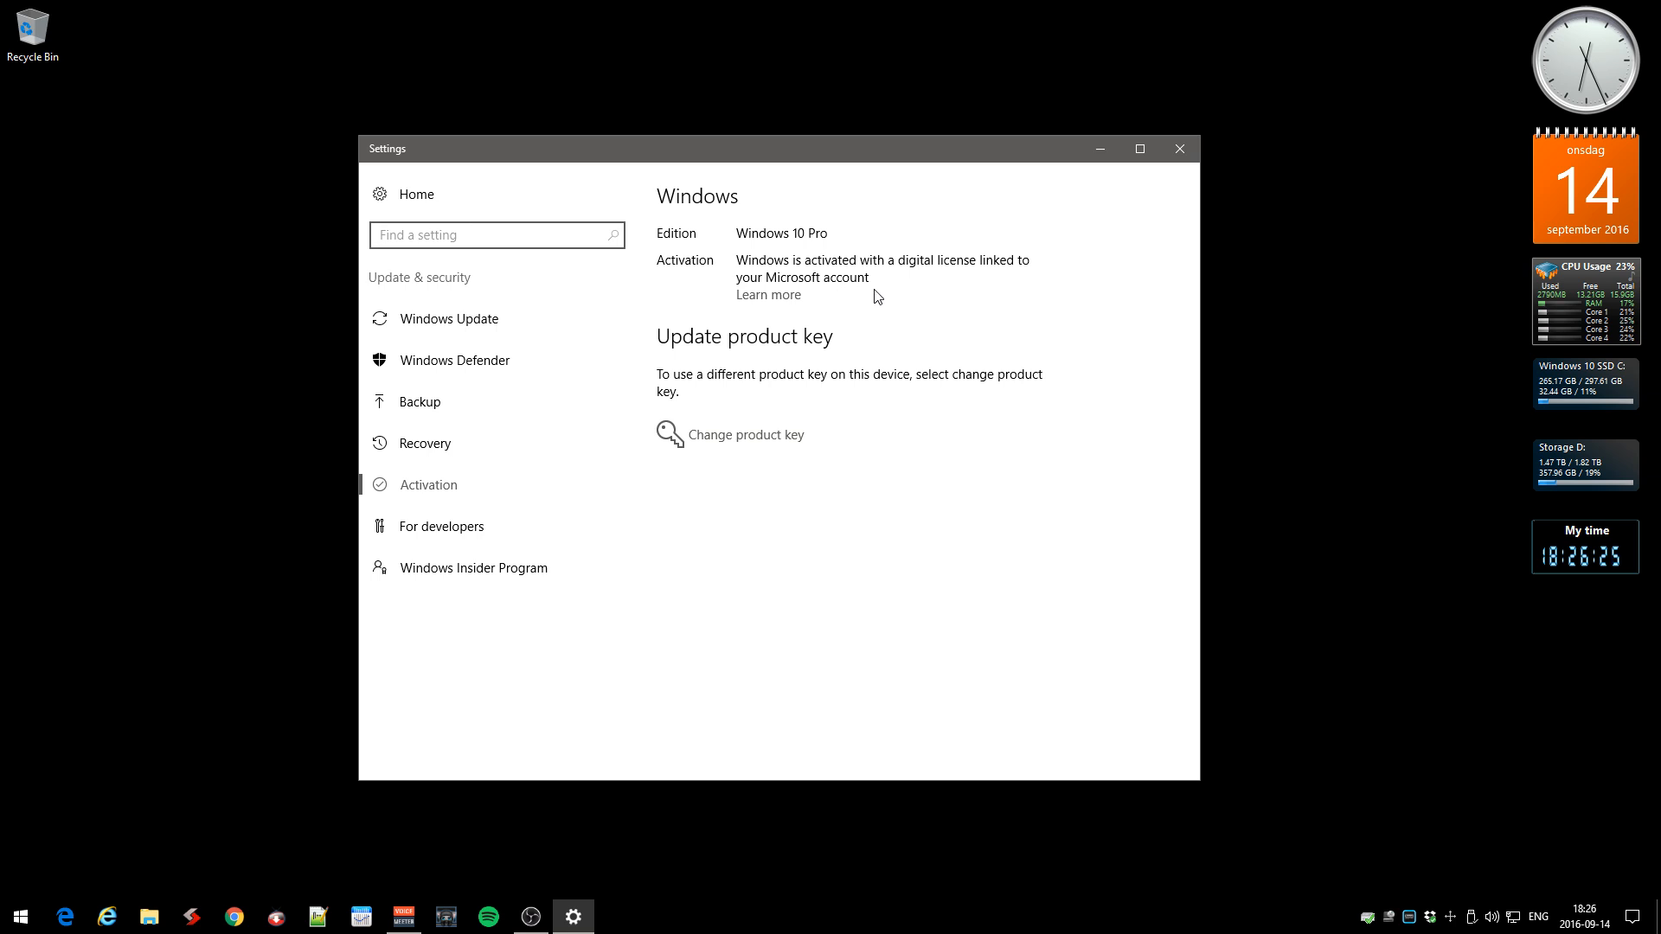
pyautogui.moveTo(872, 576)
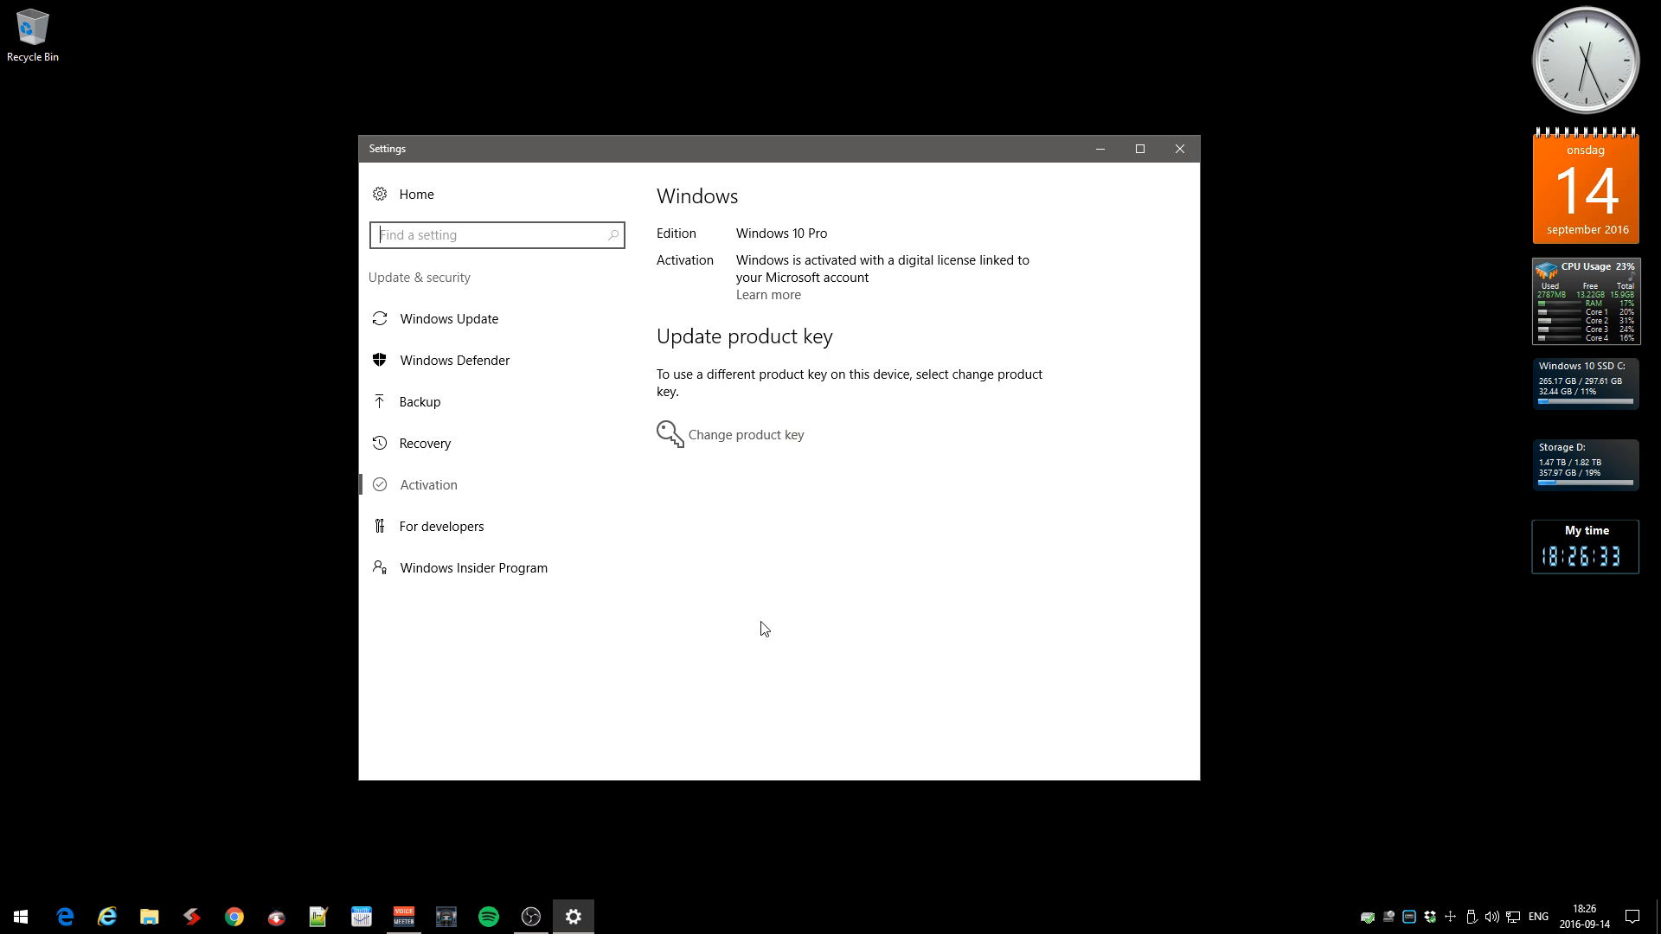
pyautogui.moveTo(799, 296)
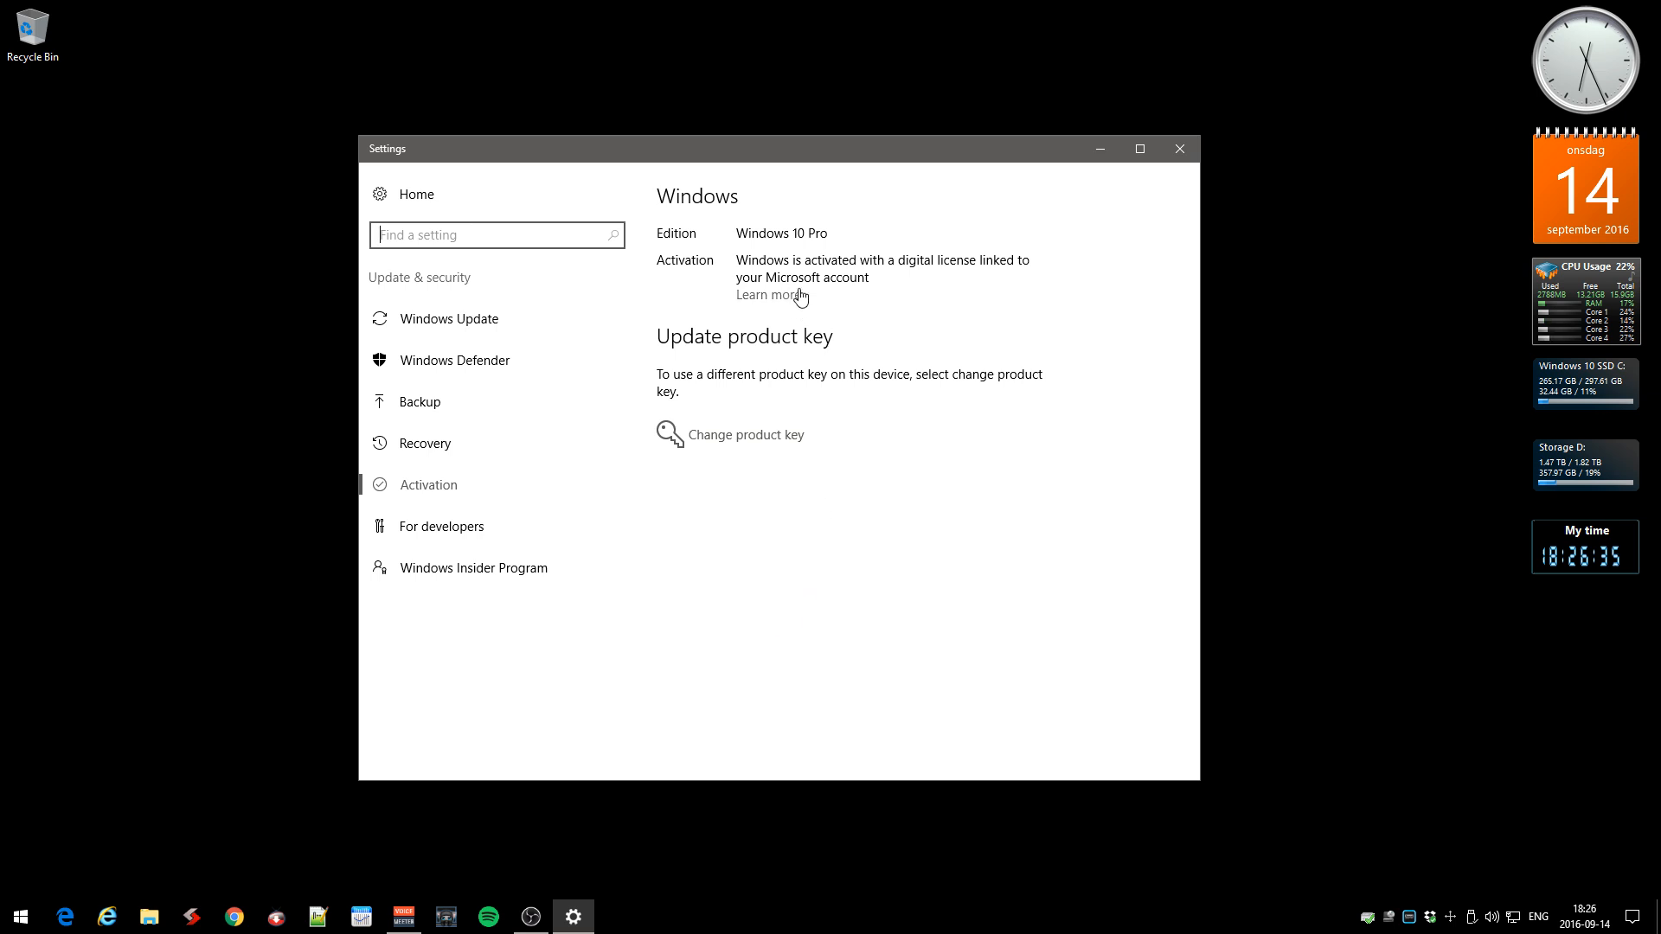
pyautogui.moveTo(766, 634)
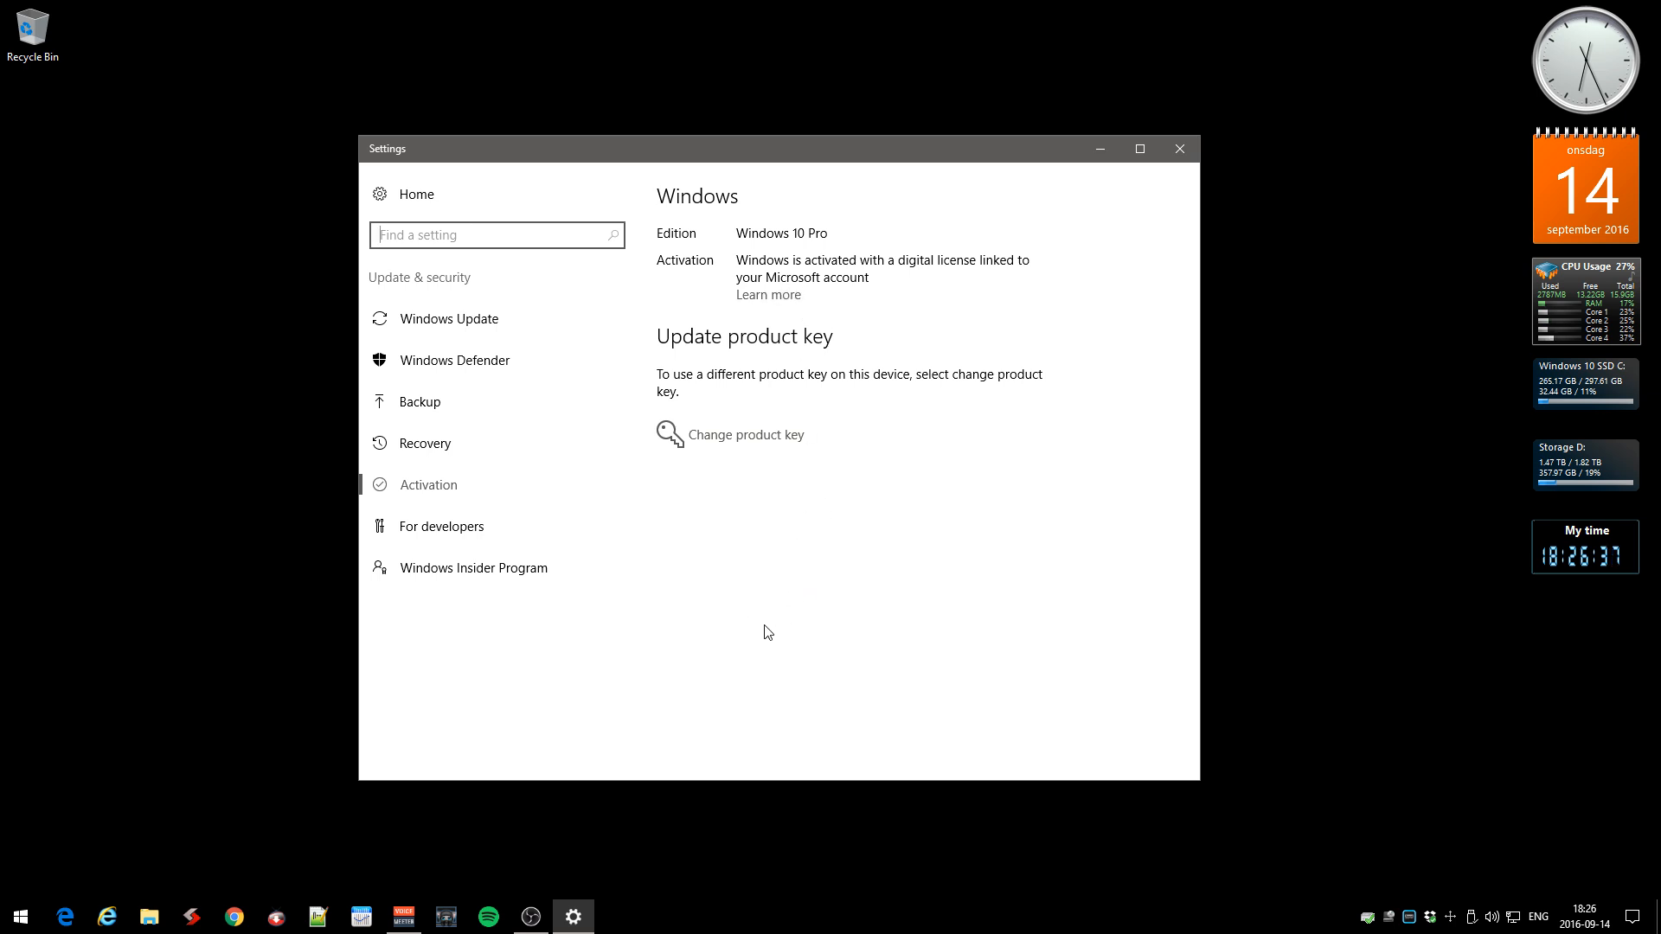
pyautogui.moveTo(806, 663)
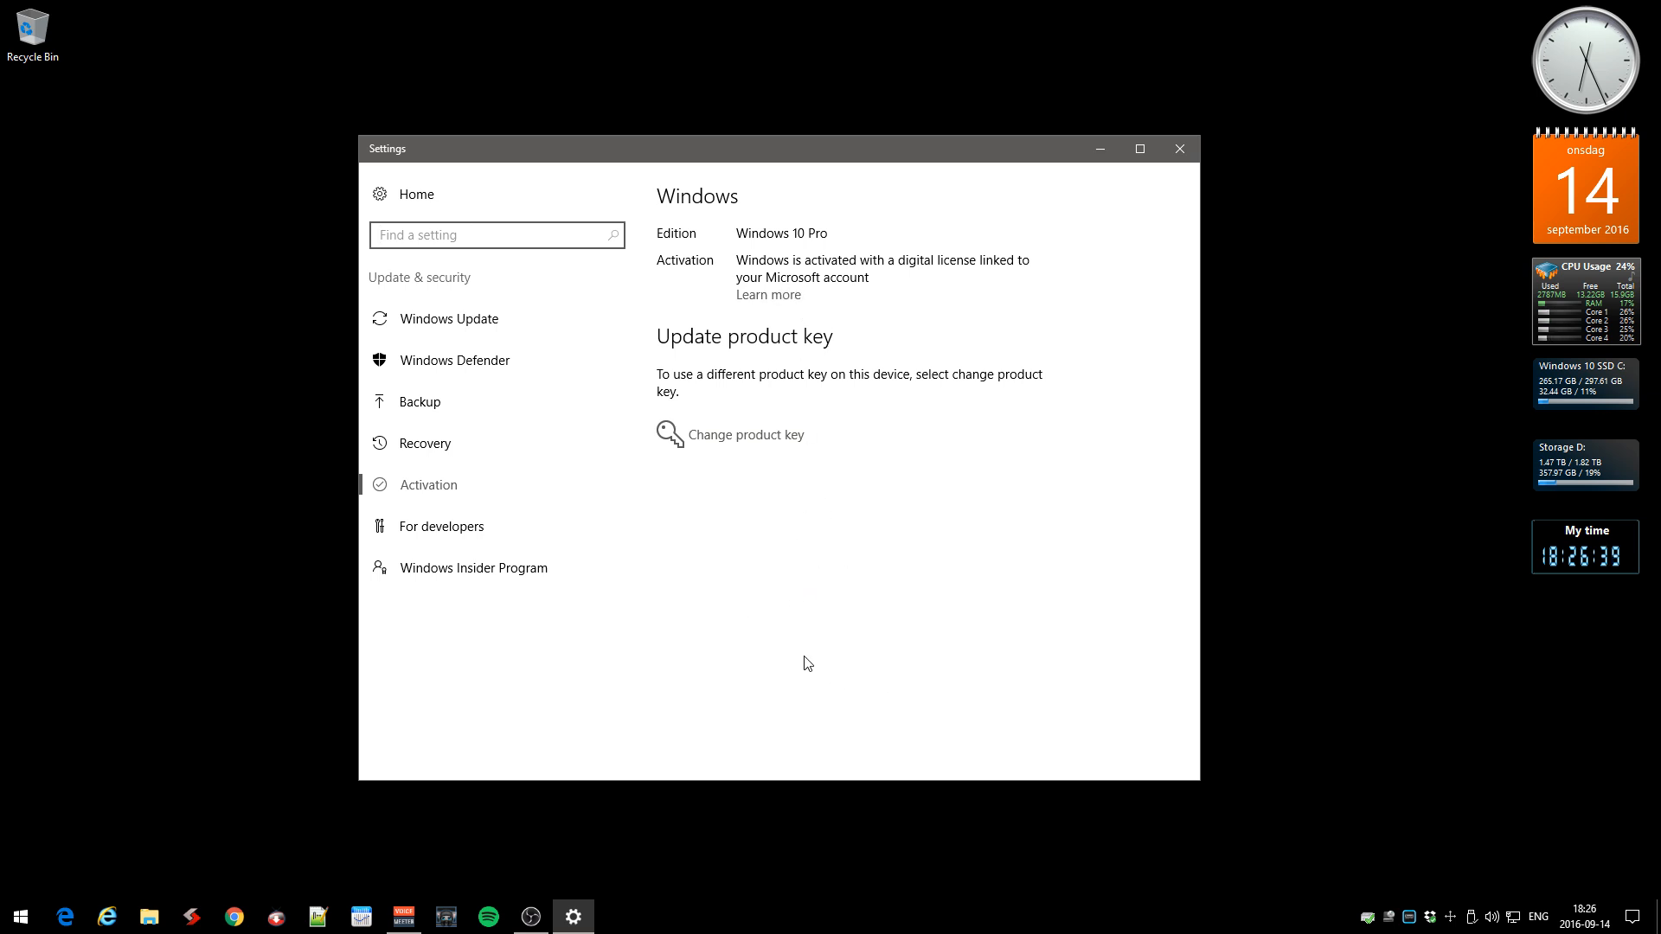
pyautogui.moveTo(915, 620)
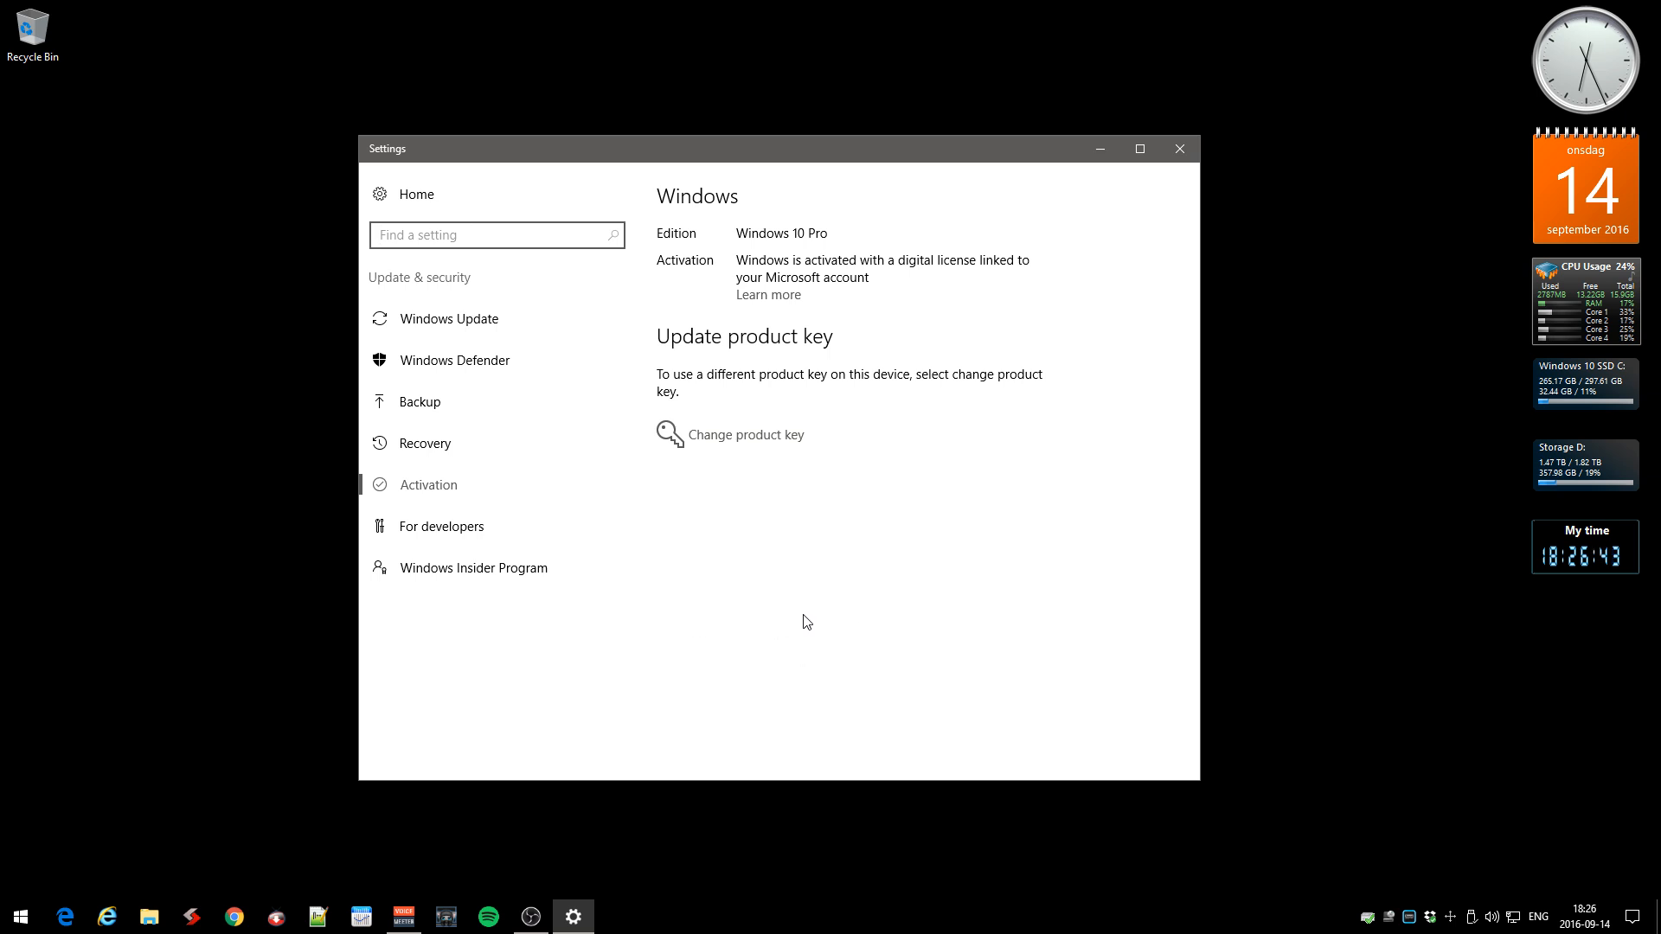
pyautogui.moveTo(866, 618)
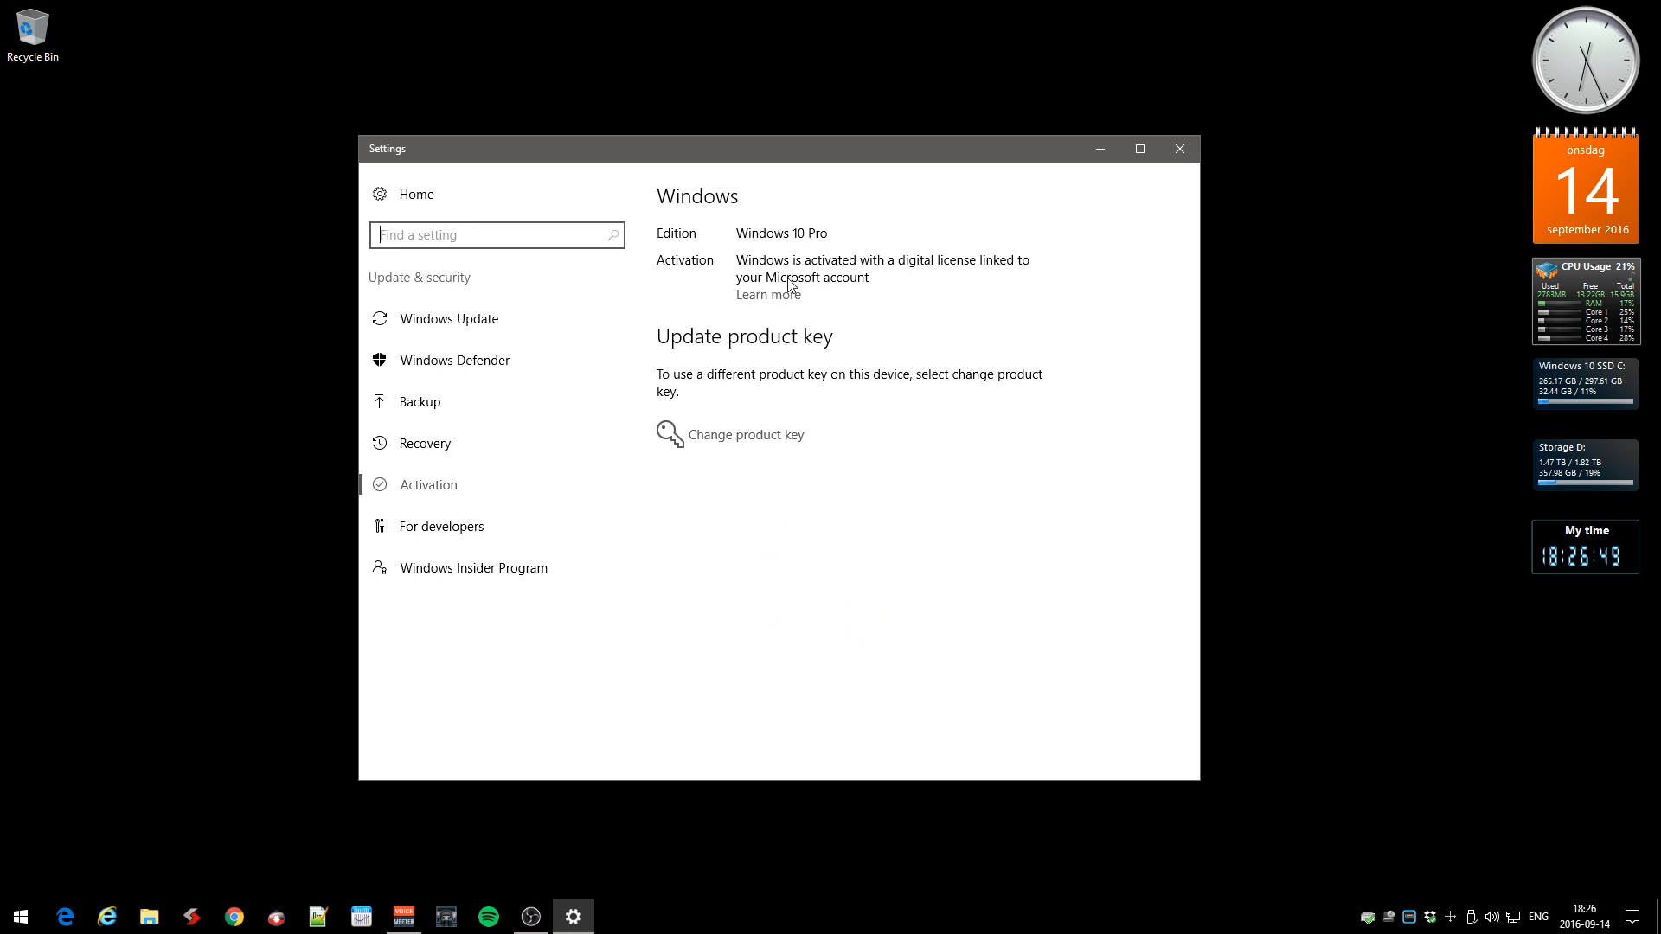
pyautogui.moveTo(896, 417)
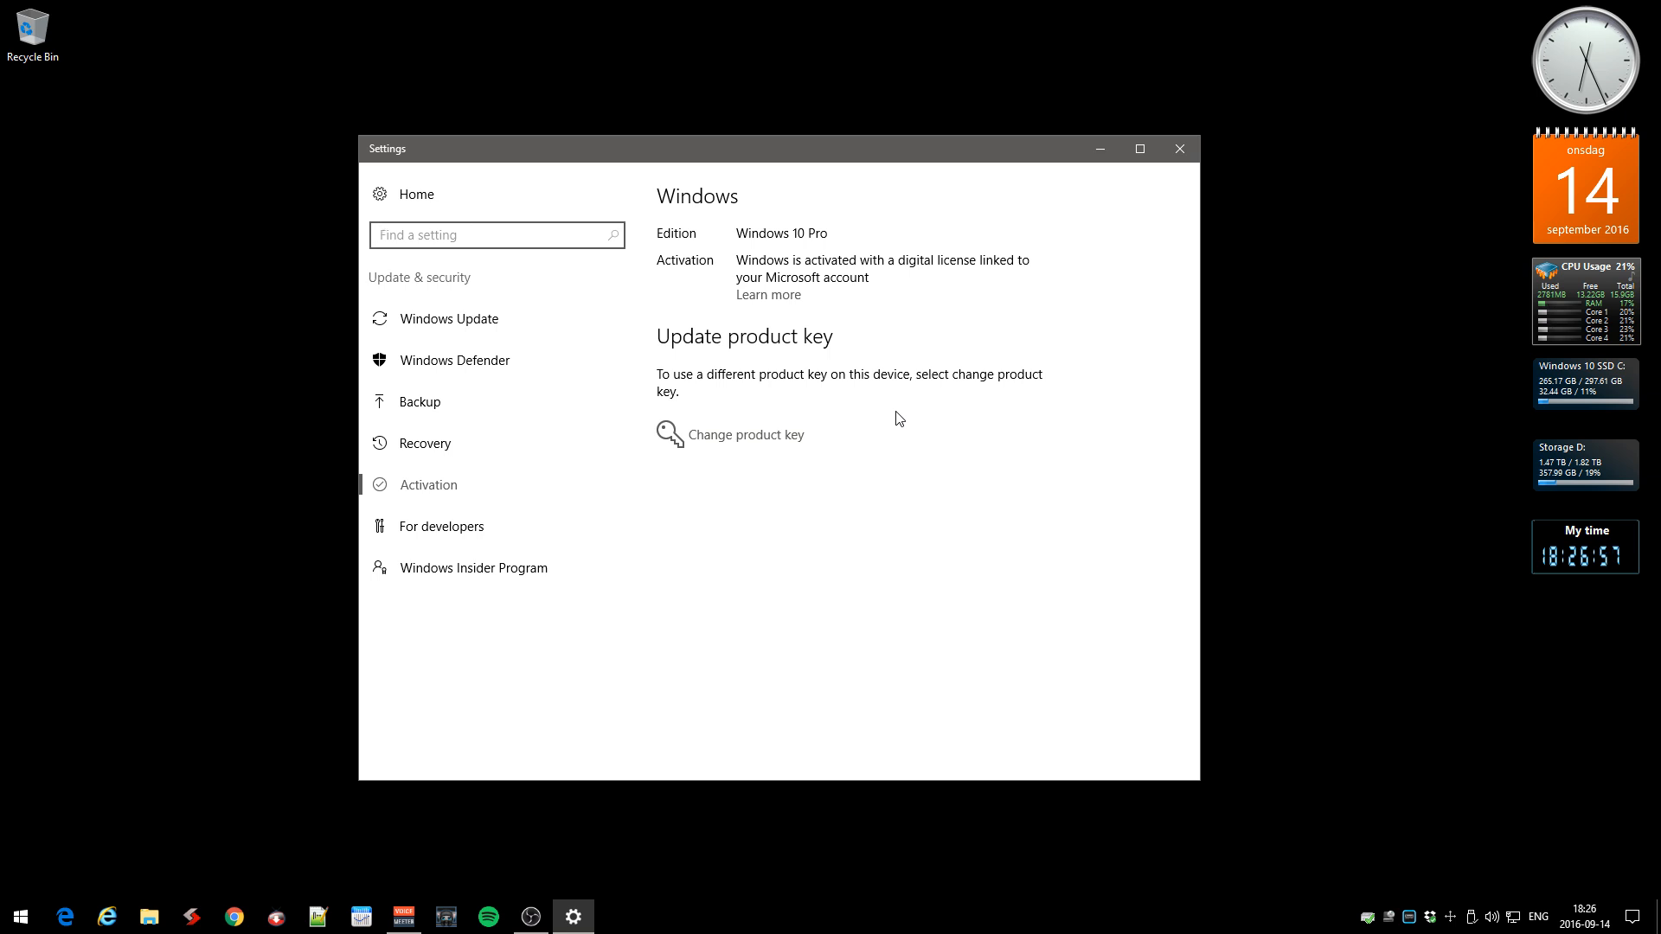
pyautogui.moveTo(914, 443)
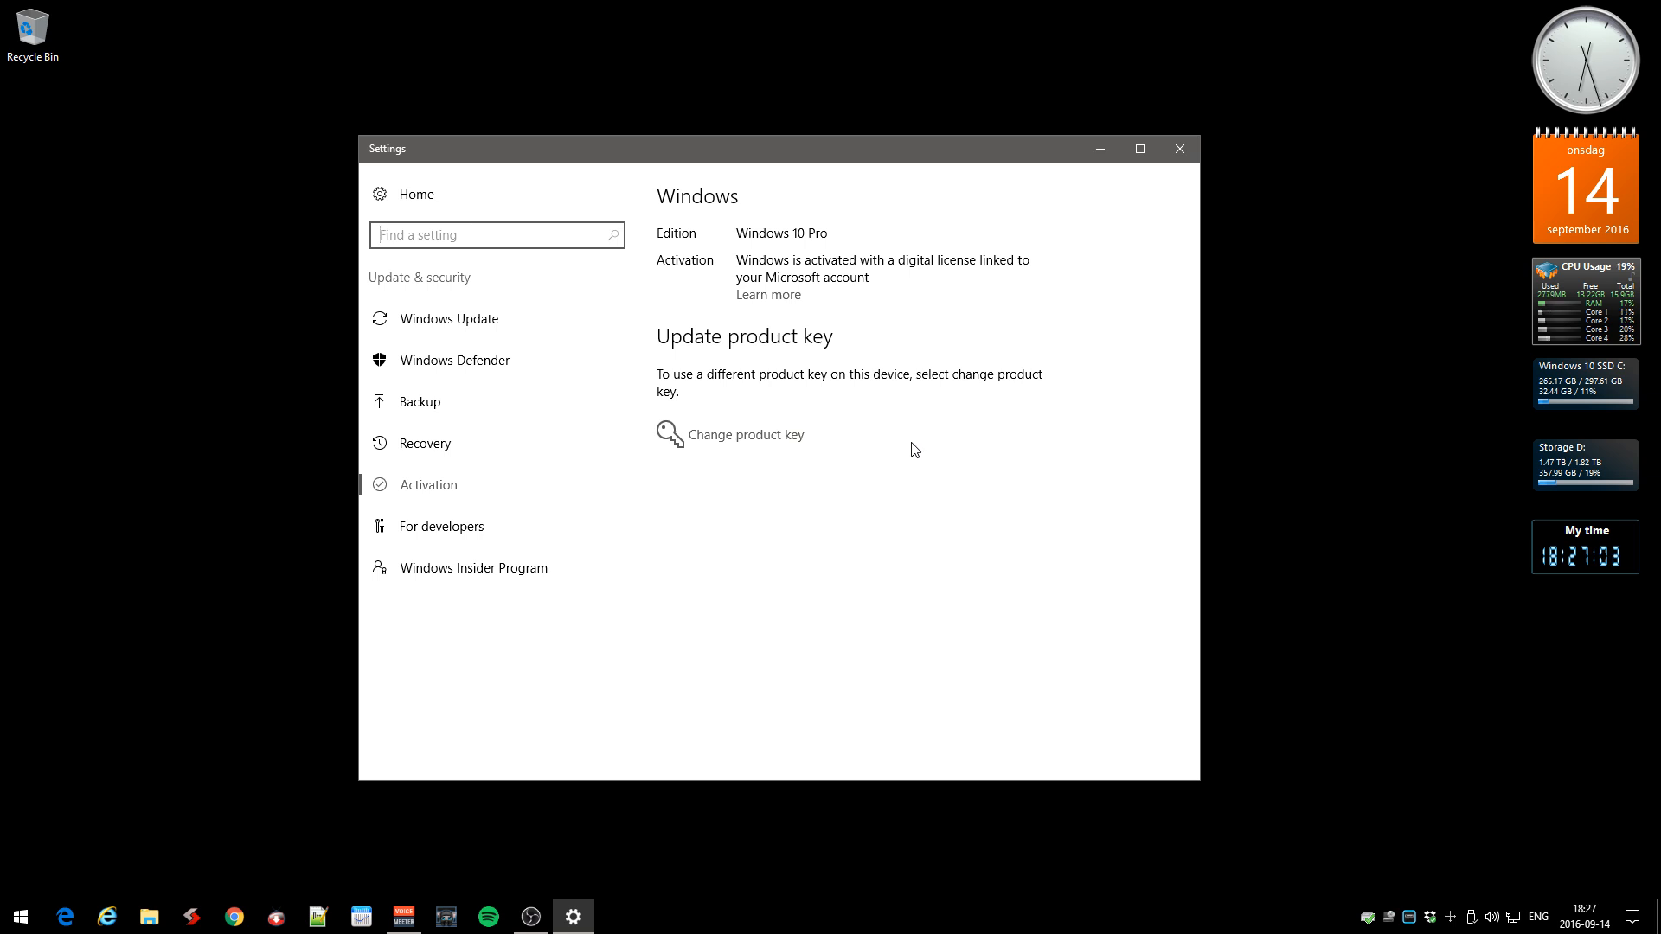
pyautogui.moveTo(794, 263)
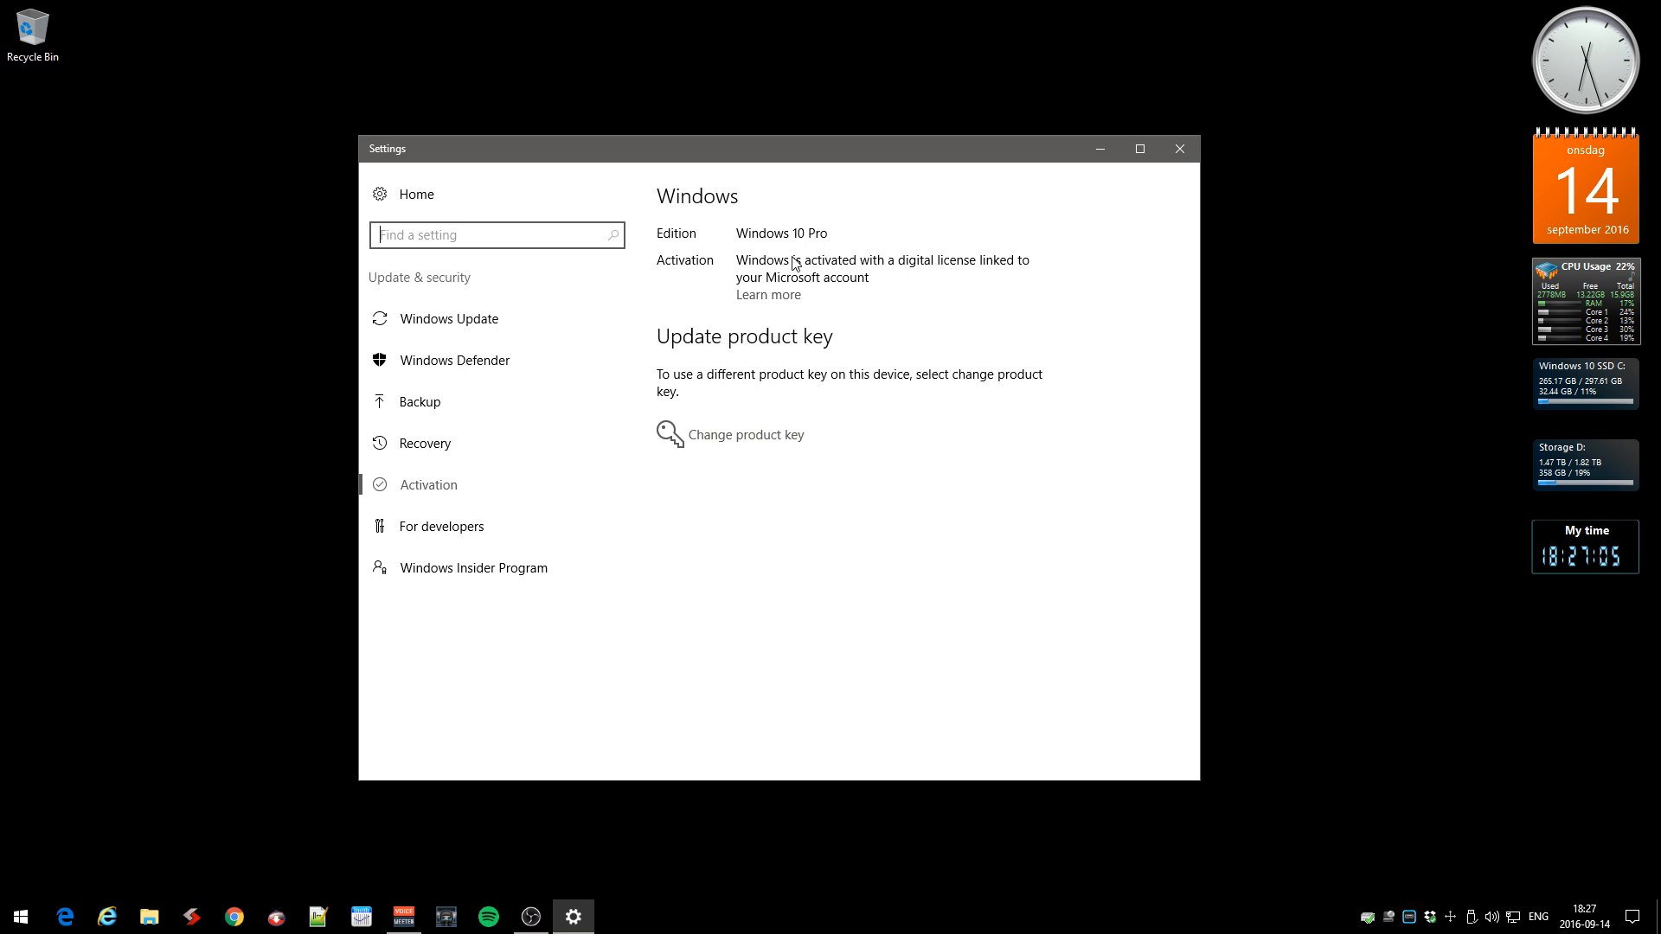
pyautogui.moveTo(813, 280)
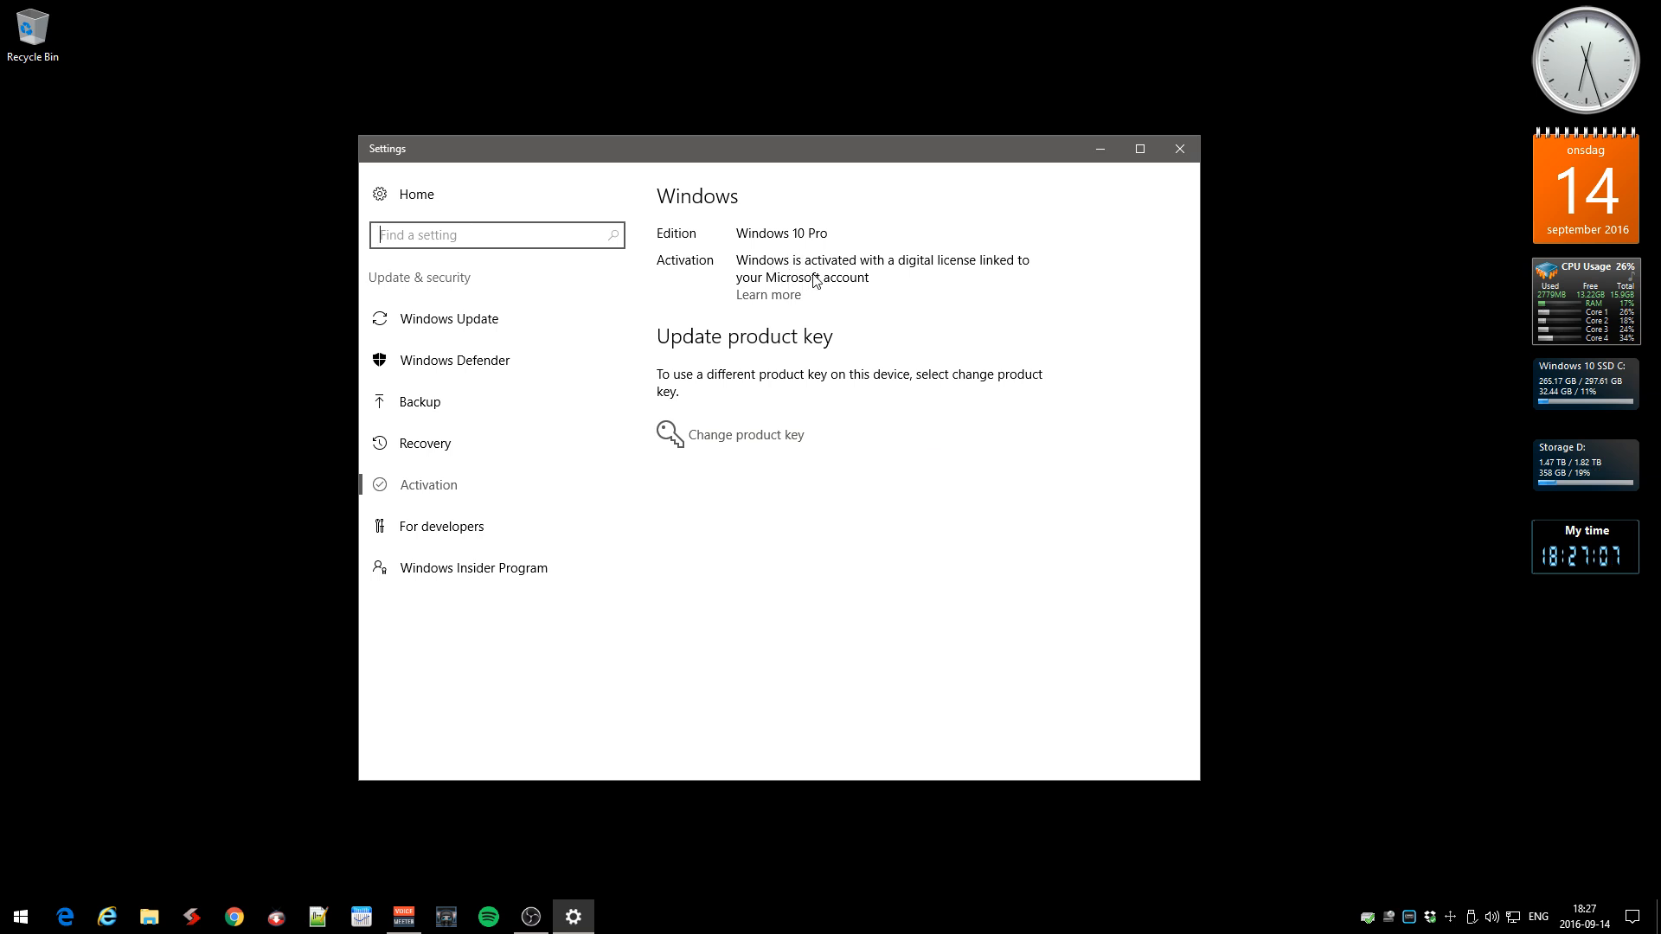
pyautogui.moveTo(938, 274)
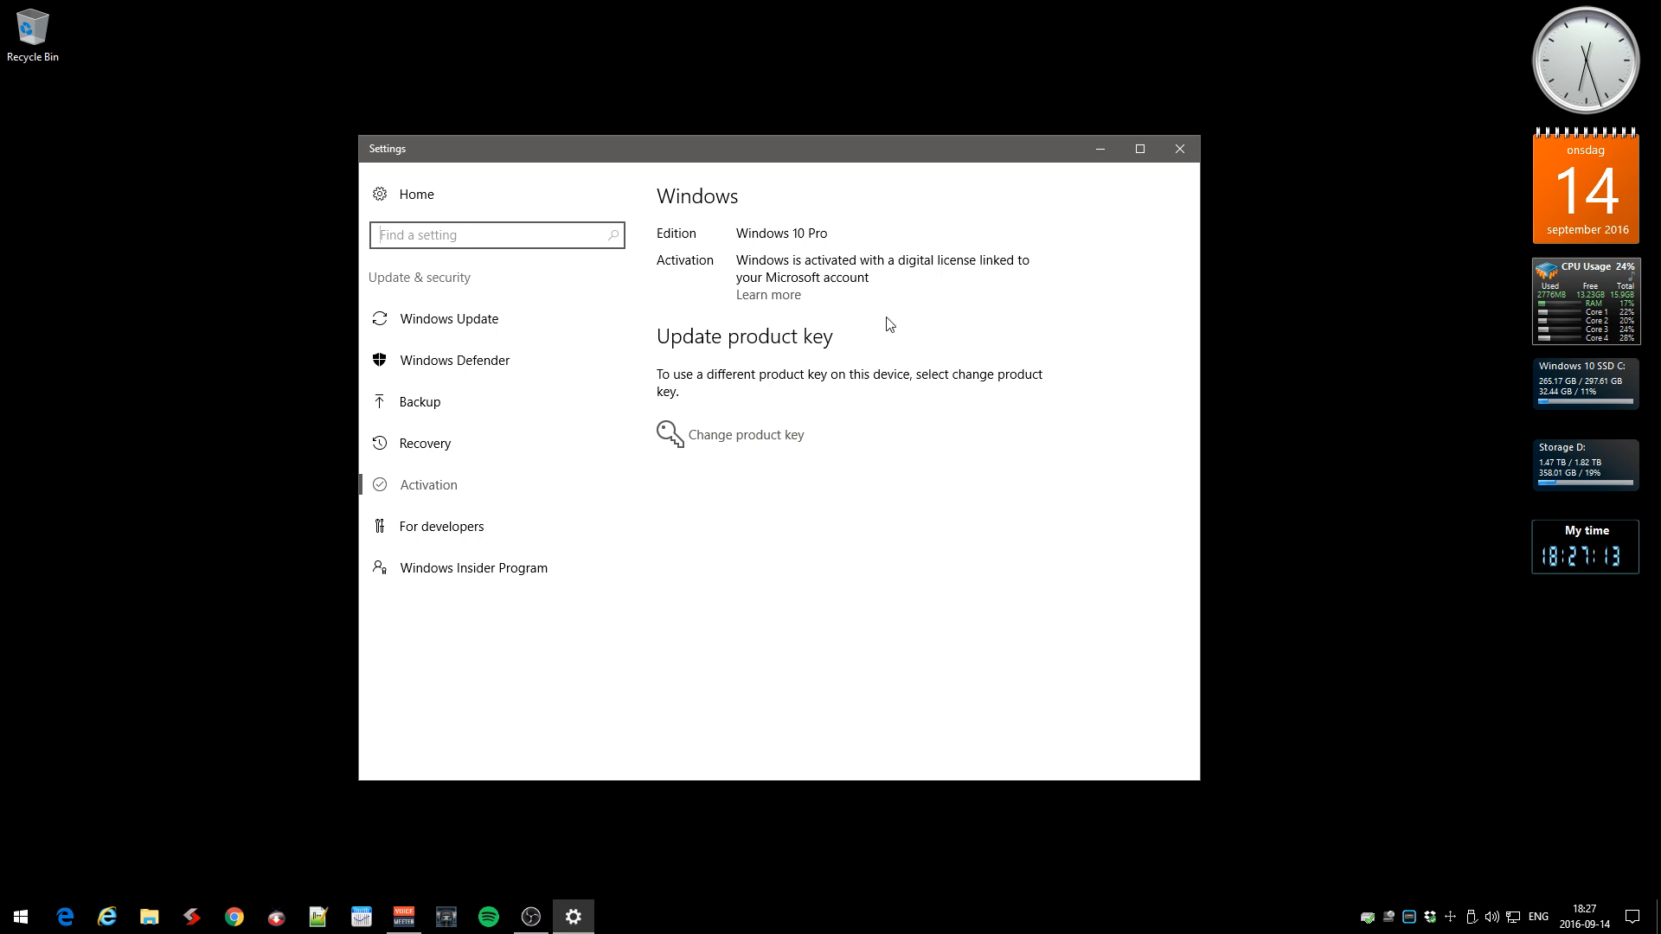
pyautogui.moveTo(808, 405)
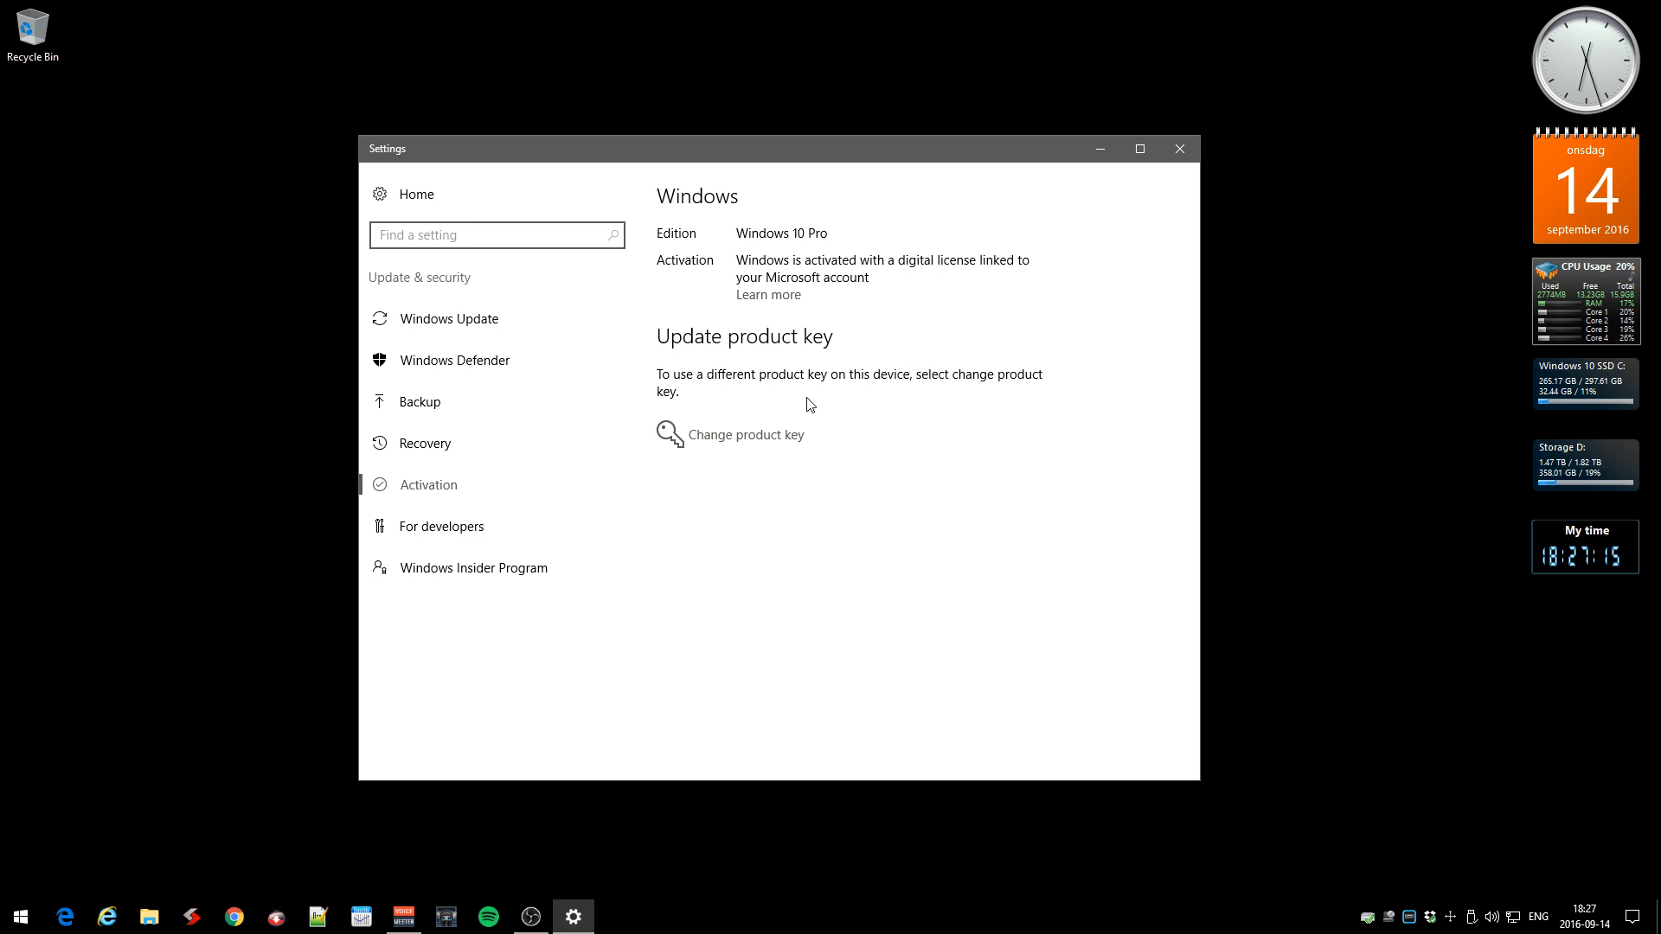
pyautogui.moveTo(860, 437)
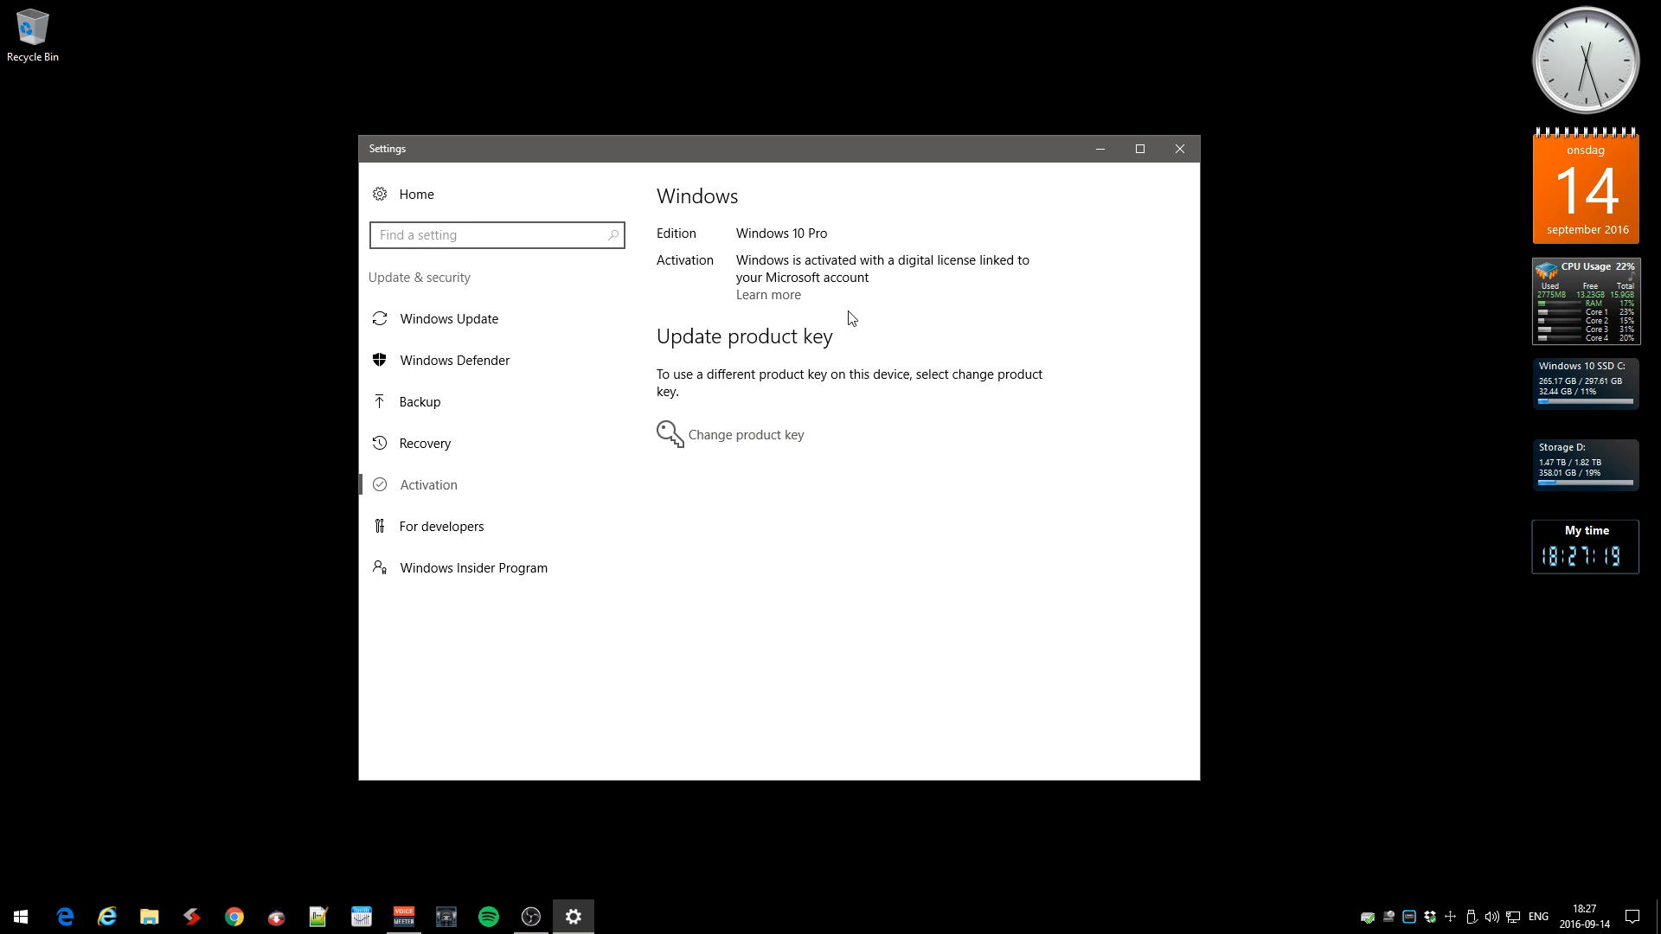
pyautogui.moveTo(859, 315)
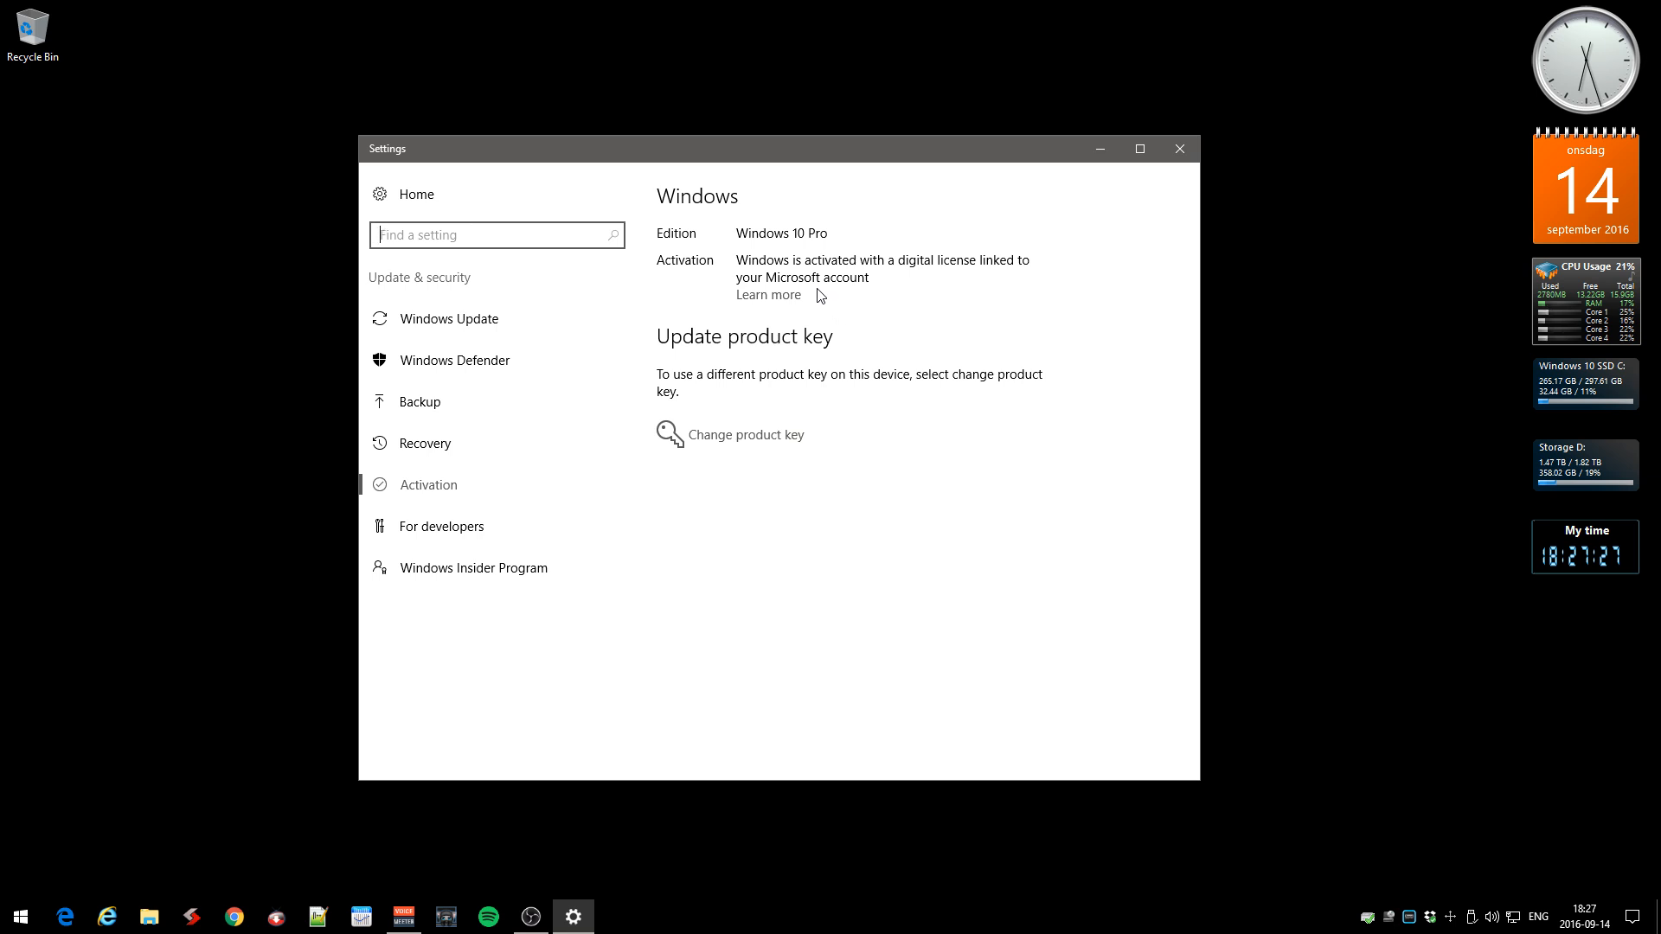
pyautogui.moveTo(832, 480)
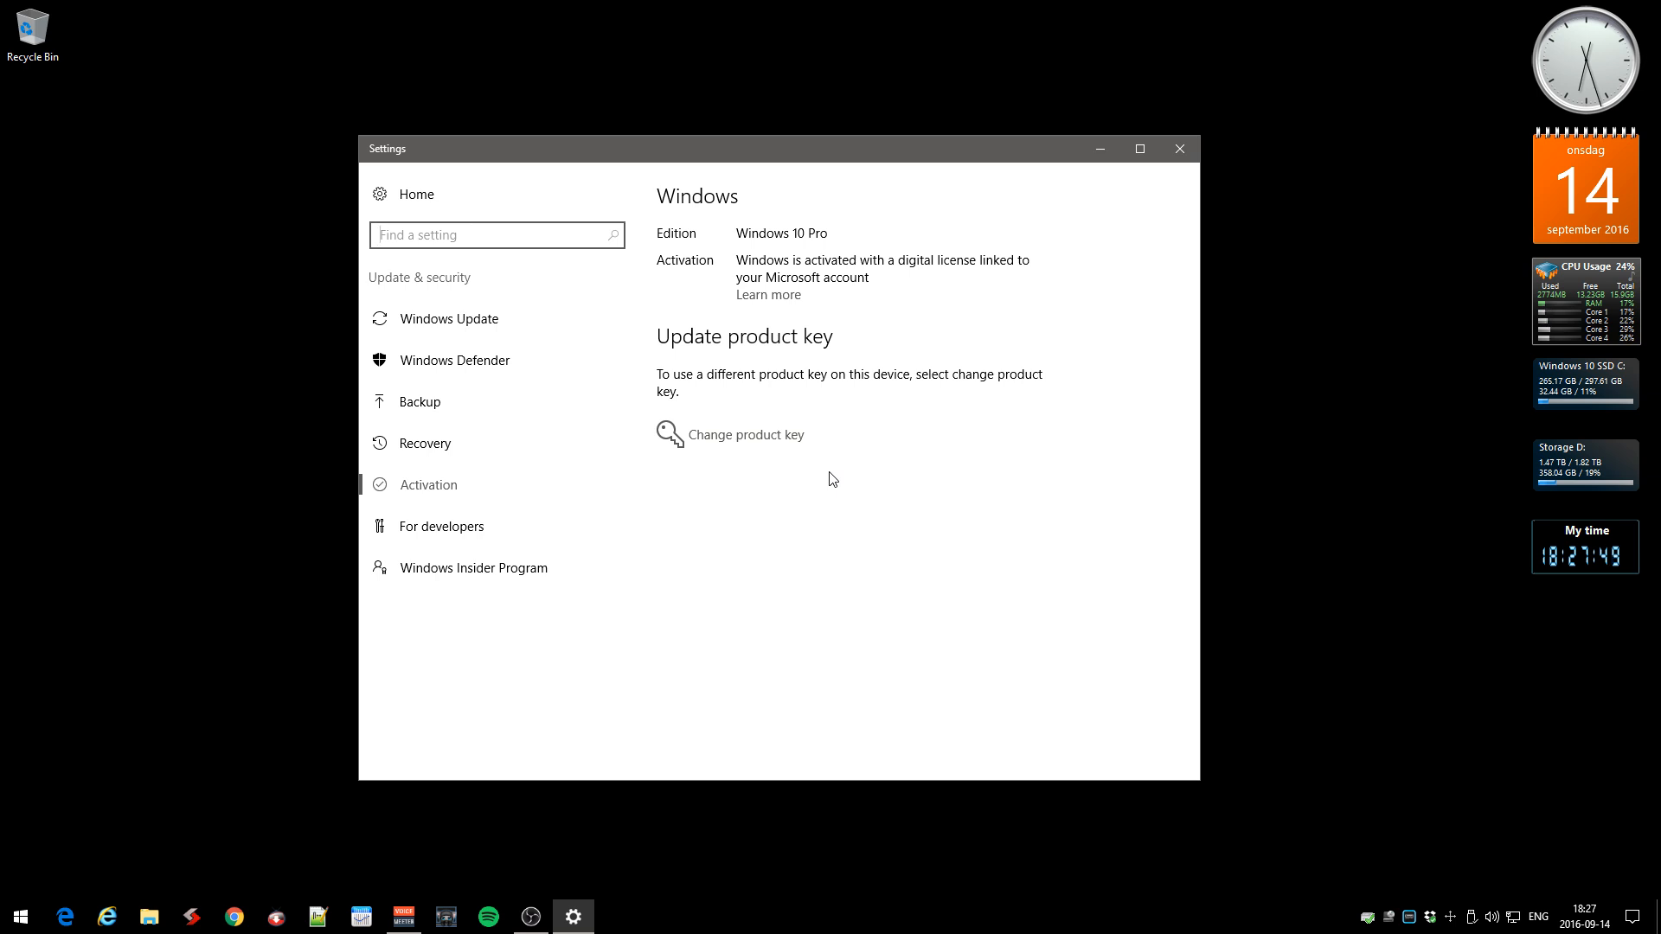
pyautogui.moveTo(881, 630)
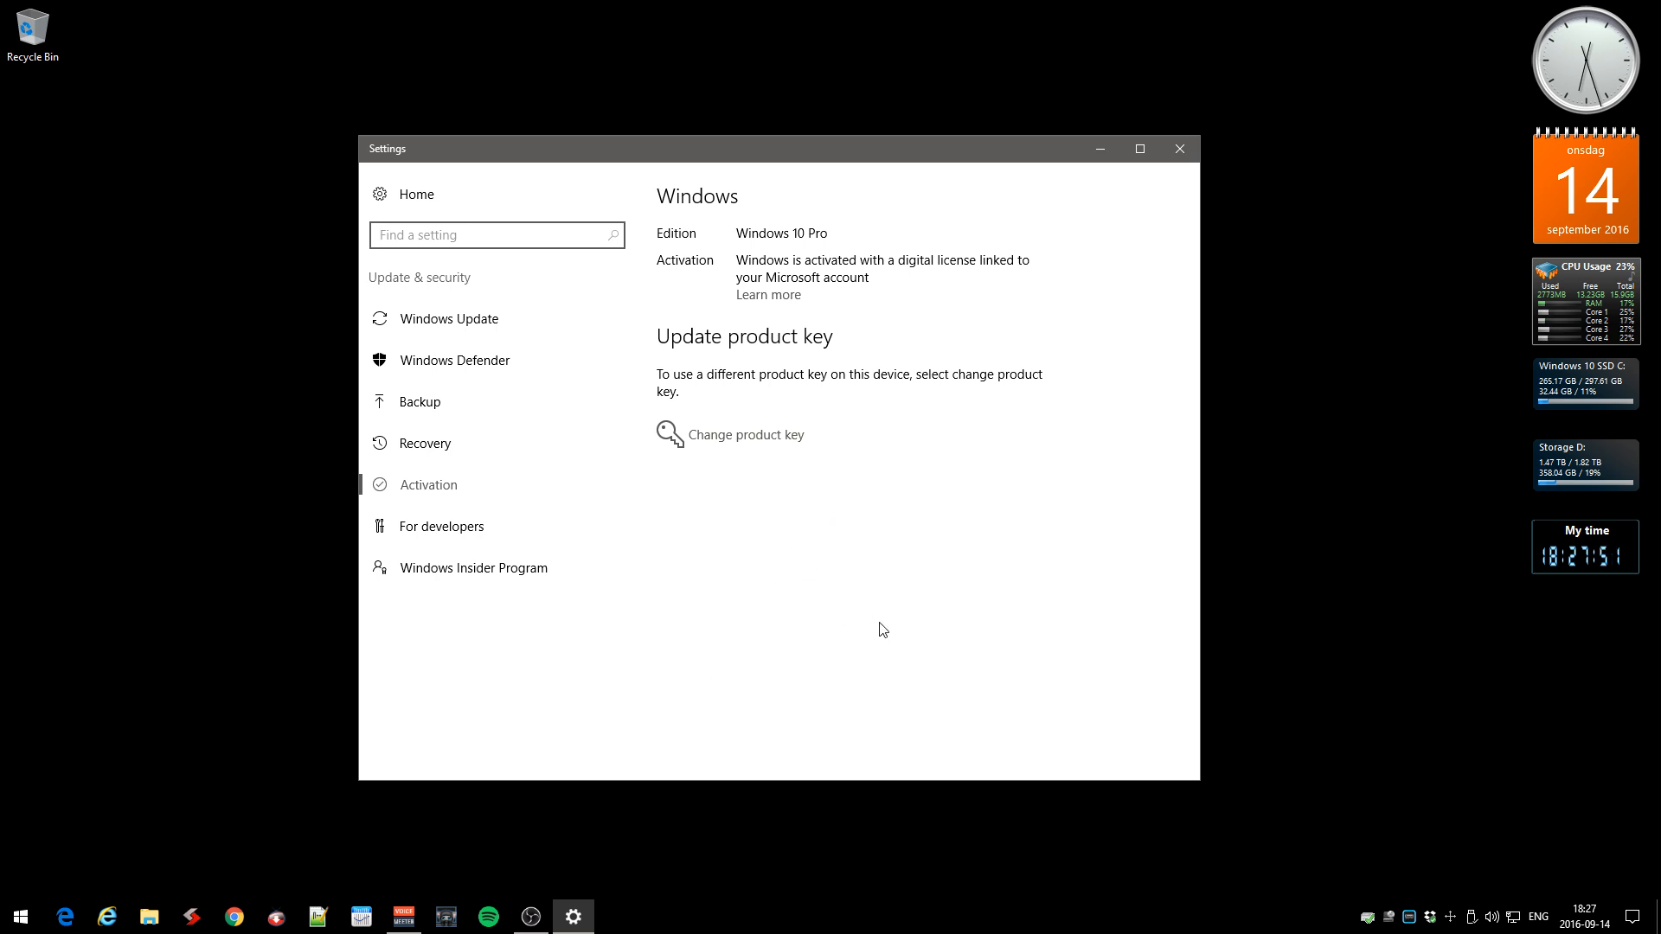
pyautogui.moveTo(970, 633)
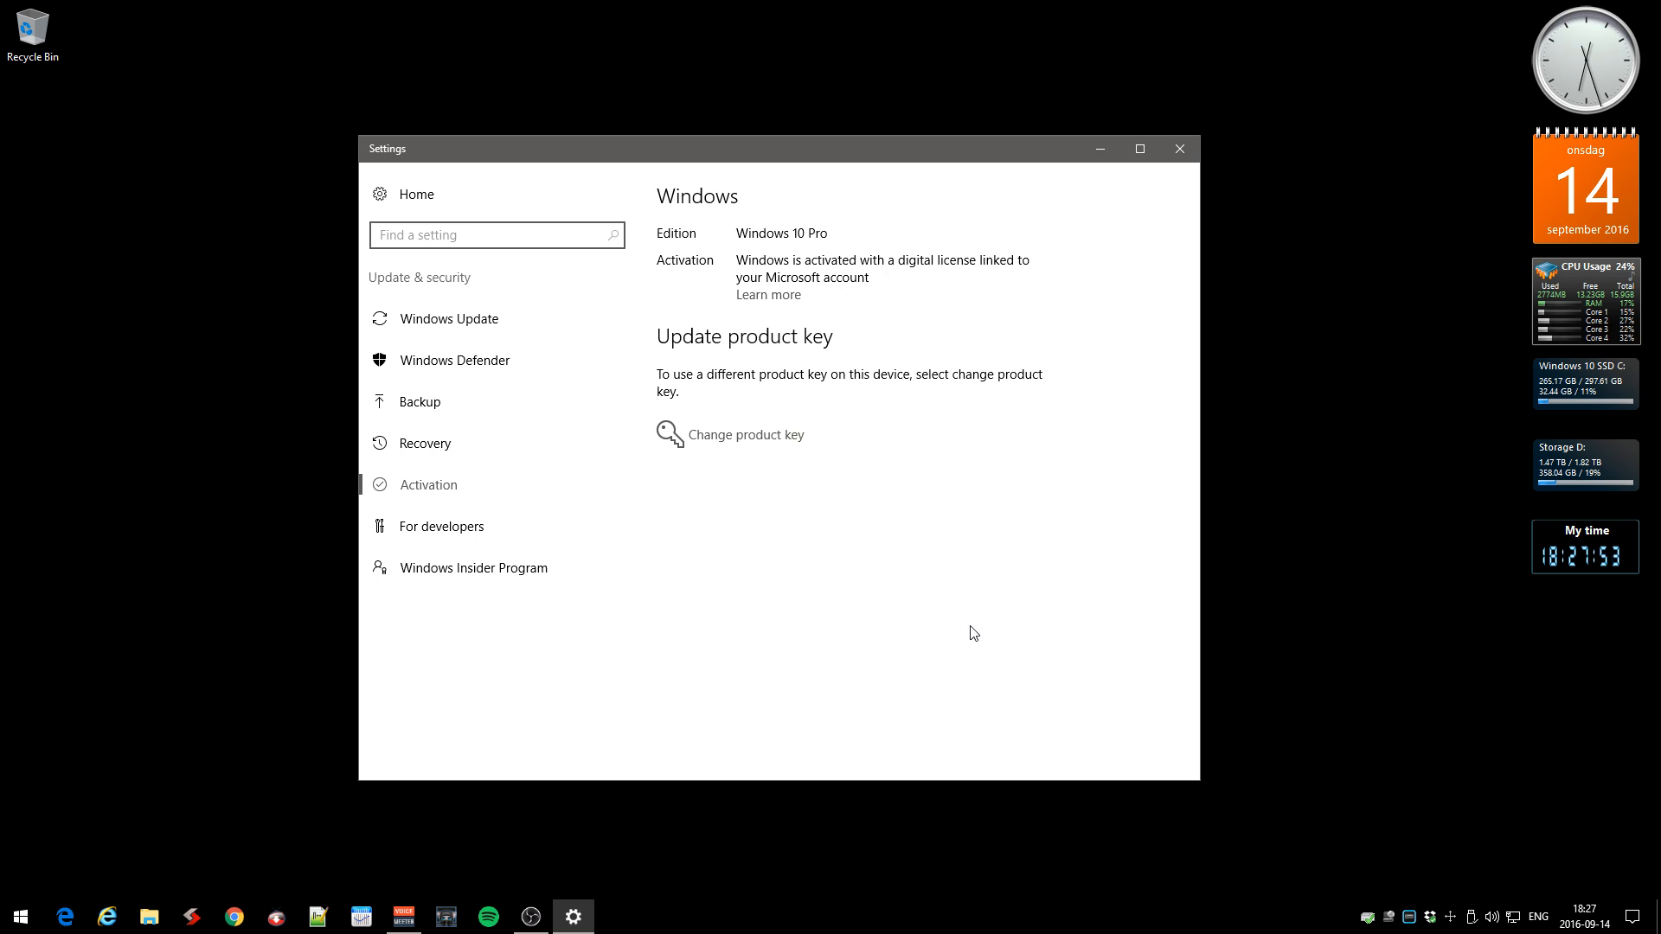
pyautogui.moveTo(957, 594)
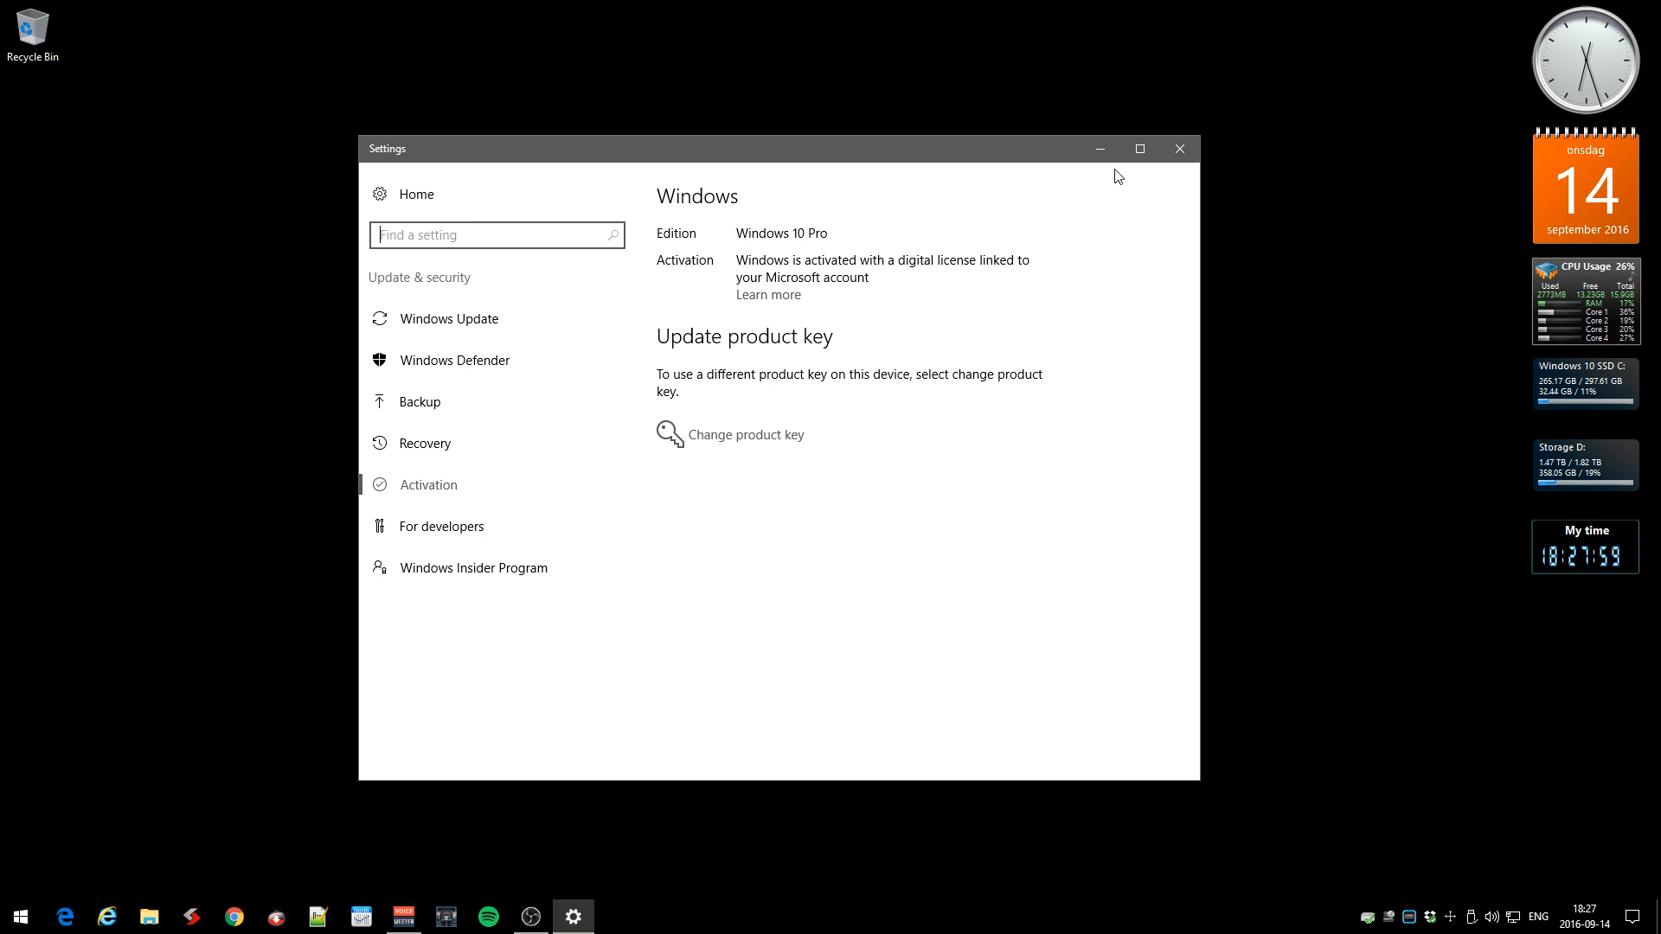
# Close the Activation settings window, leaving the empty desktop showing
pyautogui.click(1178, 149)
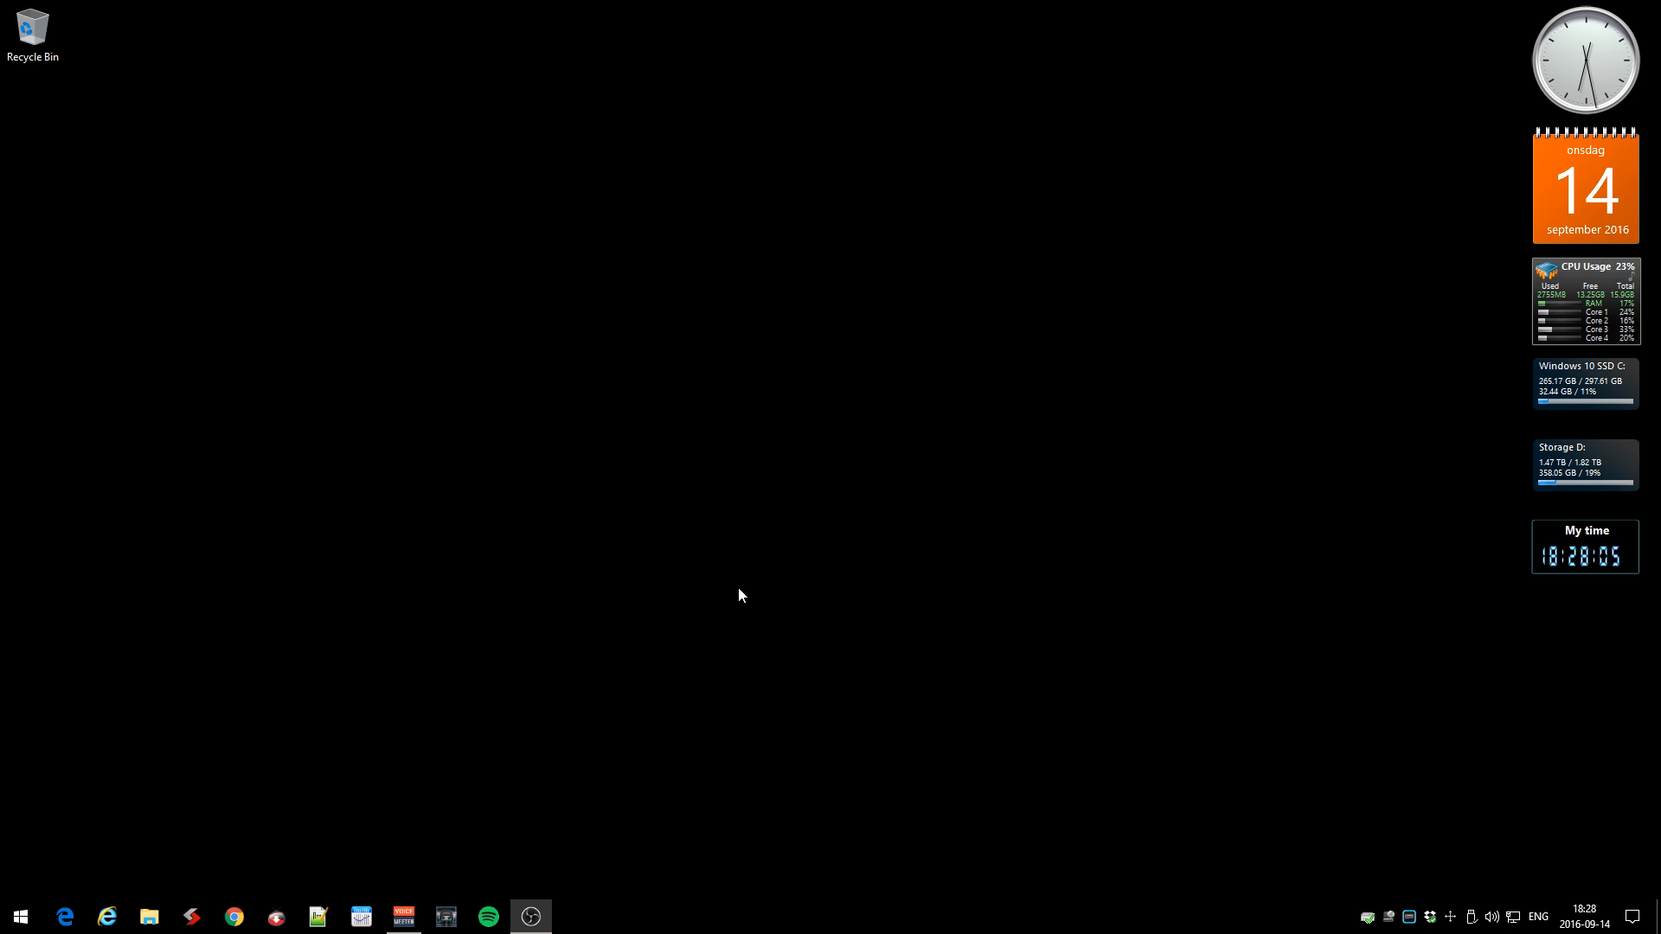
pyautogui.moveTo(500, 820)
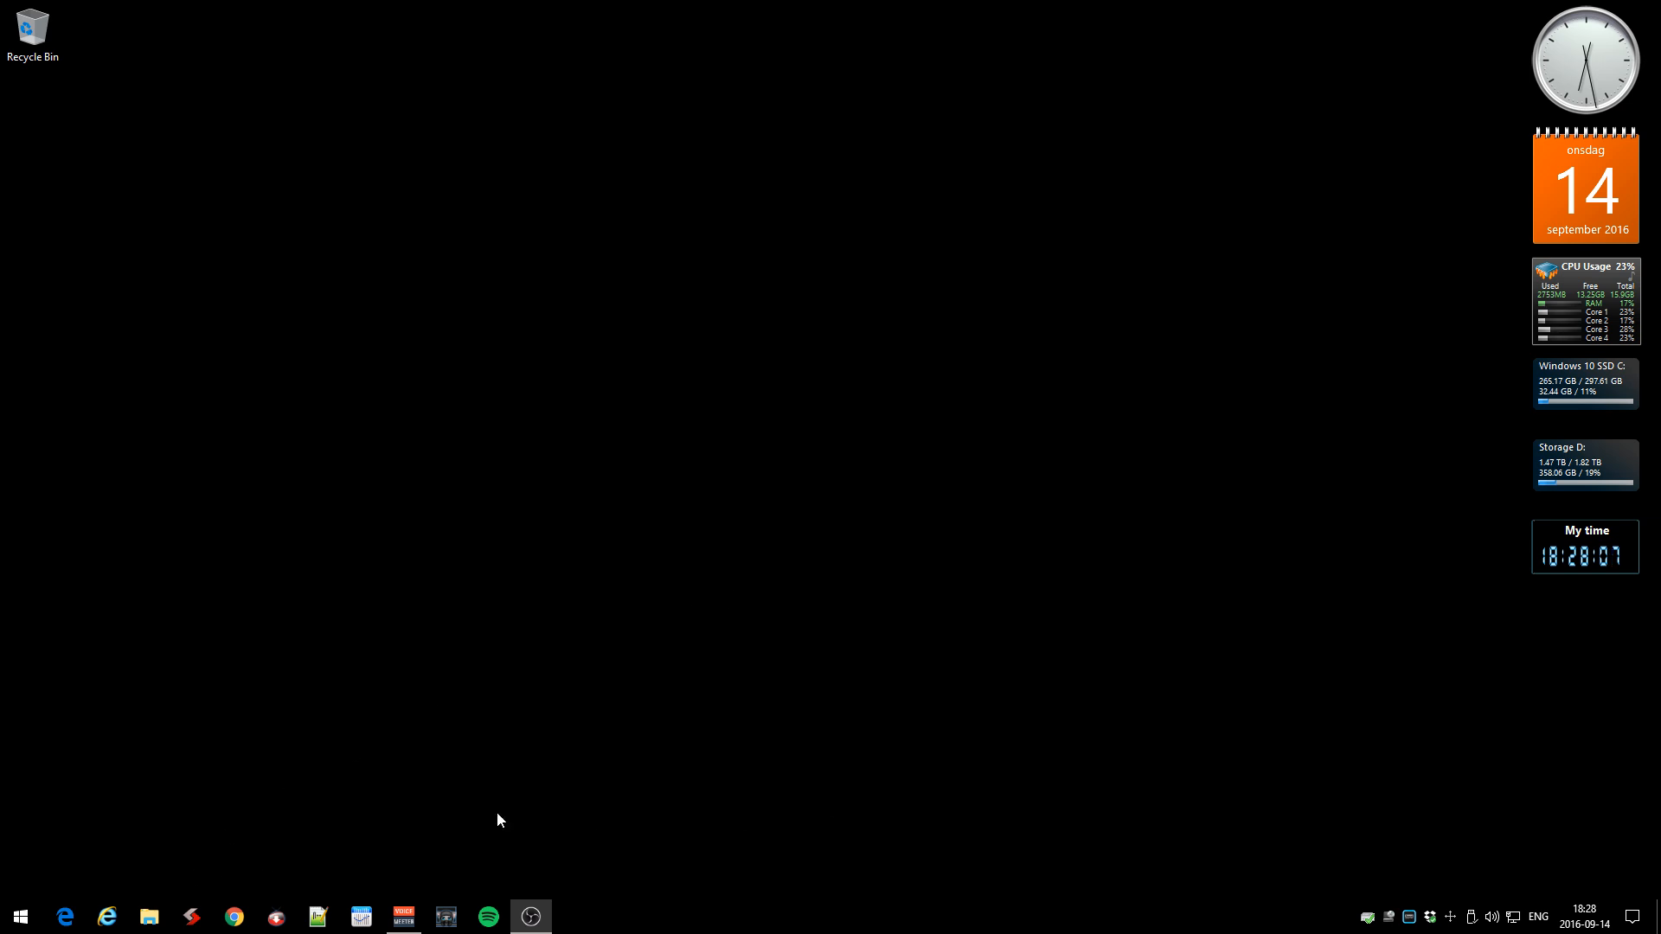
pyautogui.click(19, 917)
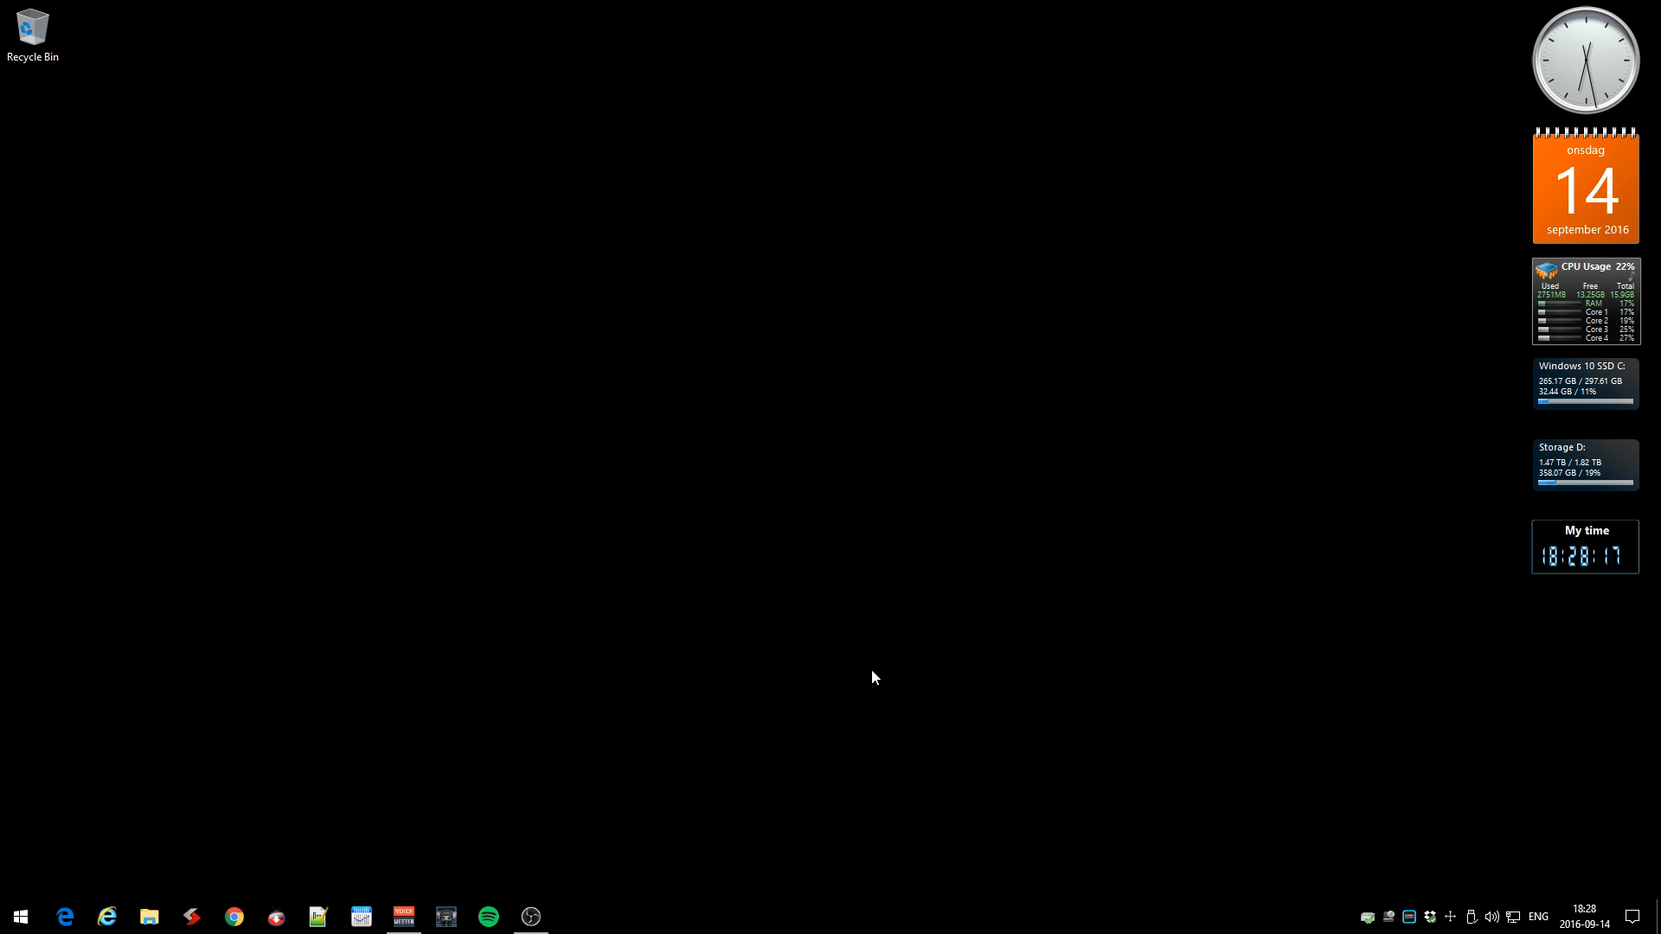
pyautogui.moveTo(597, 502)
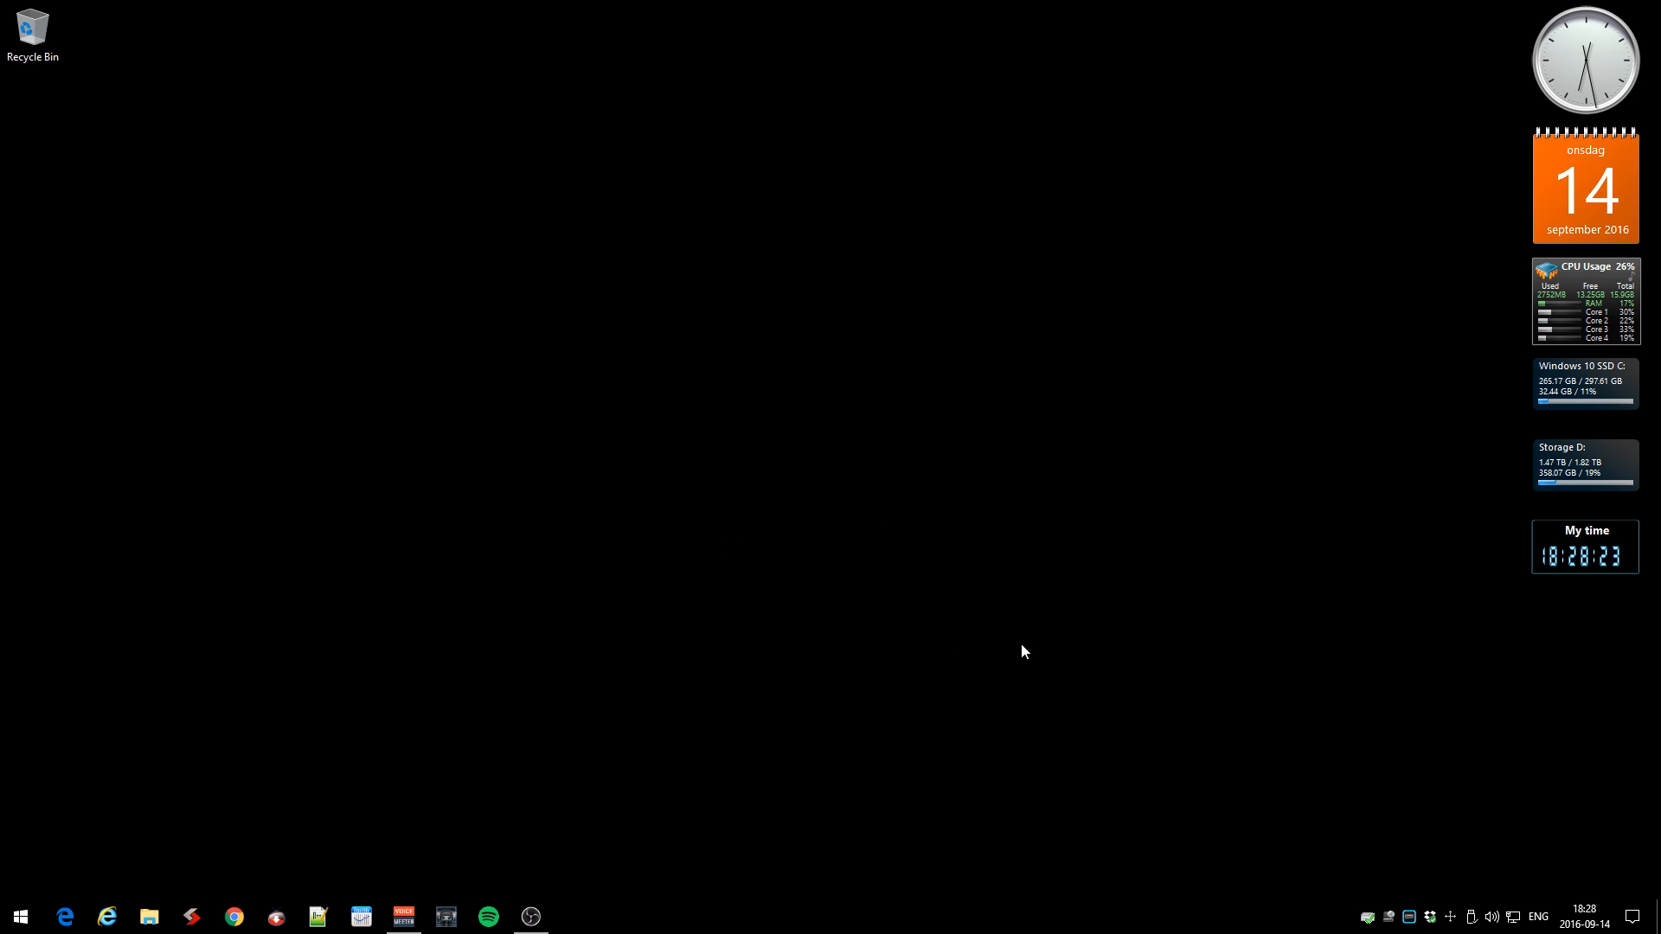
pyautogui.moveTo(1444, 718)
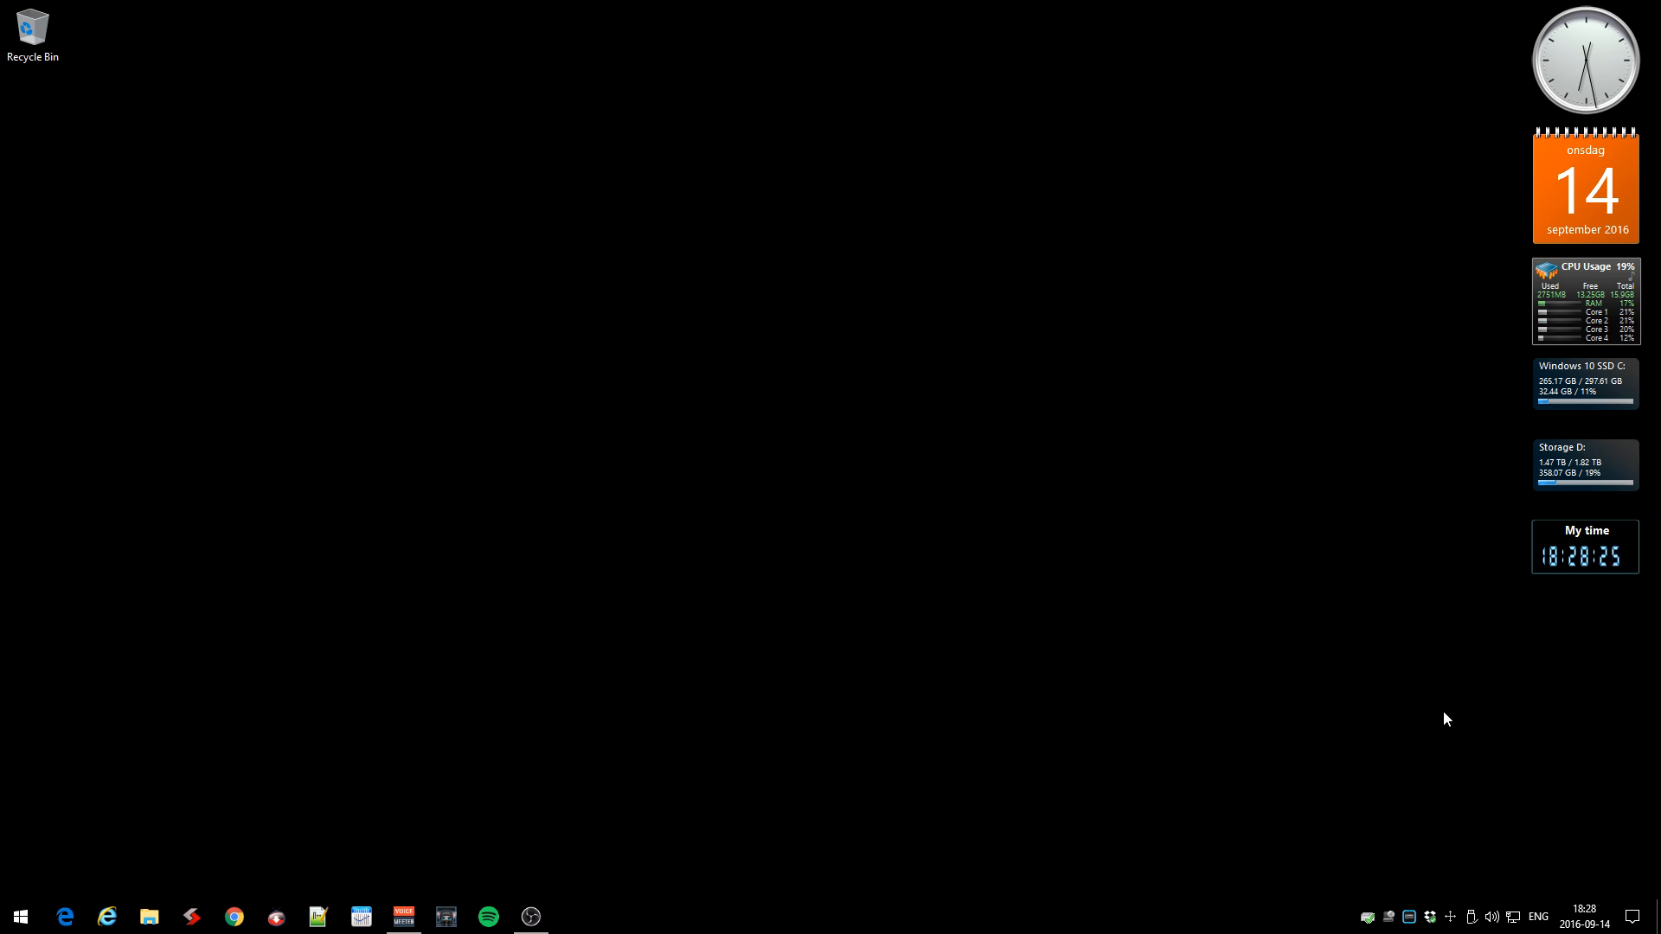
pyautogui.moveTo(860, 598)
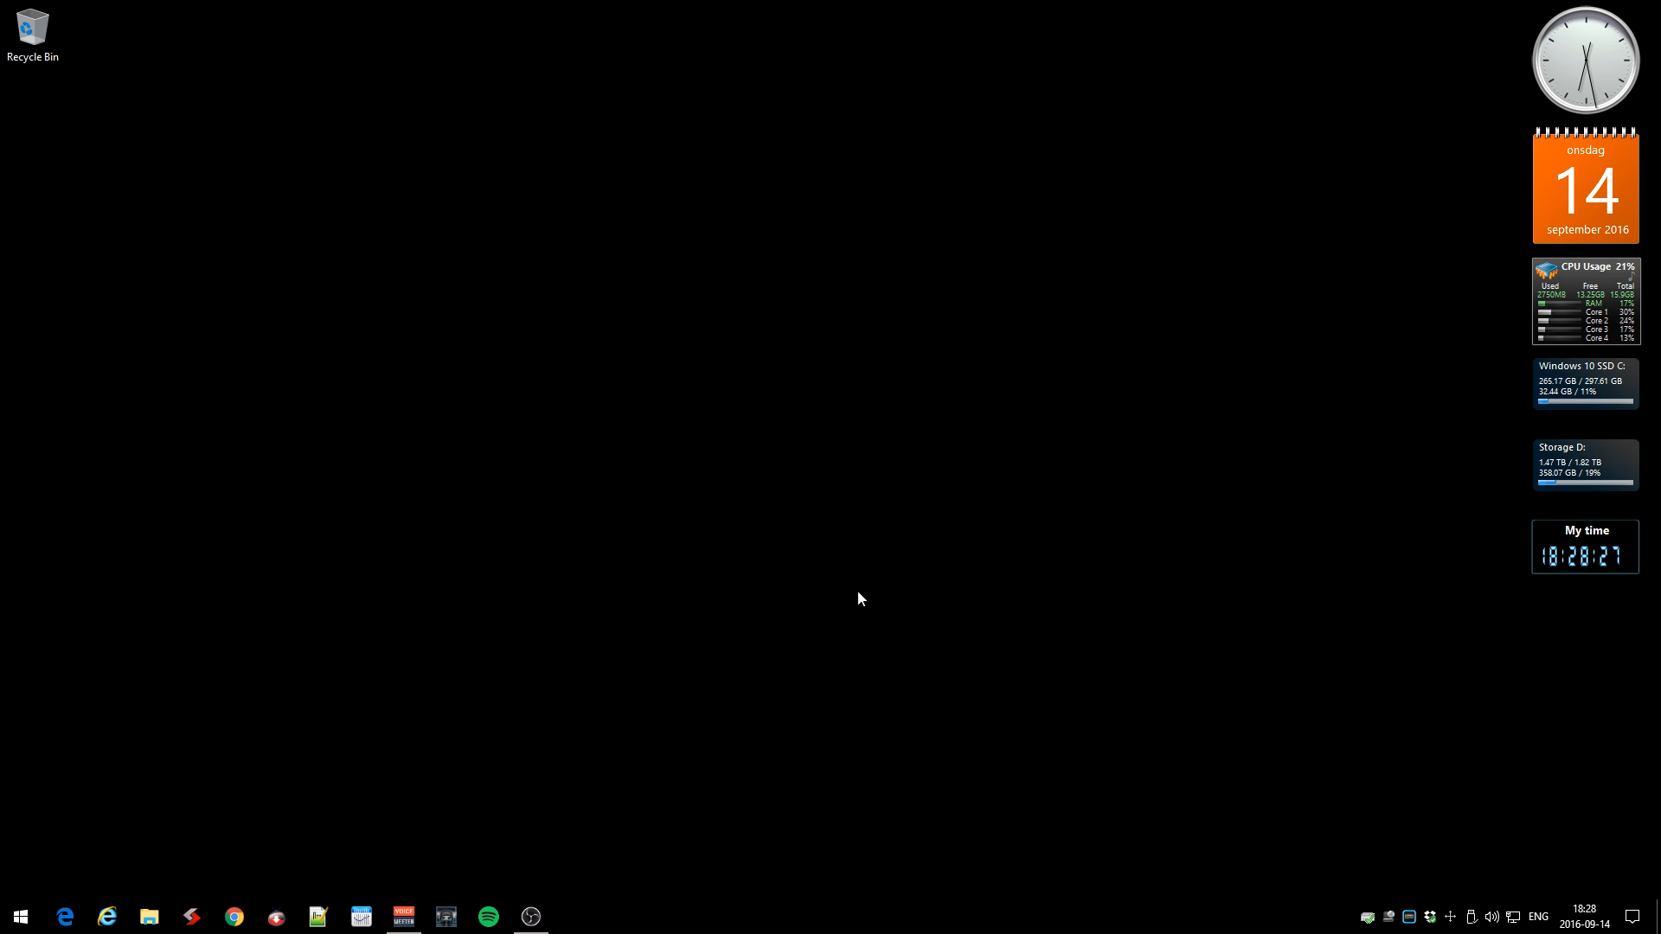